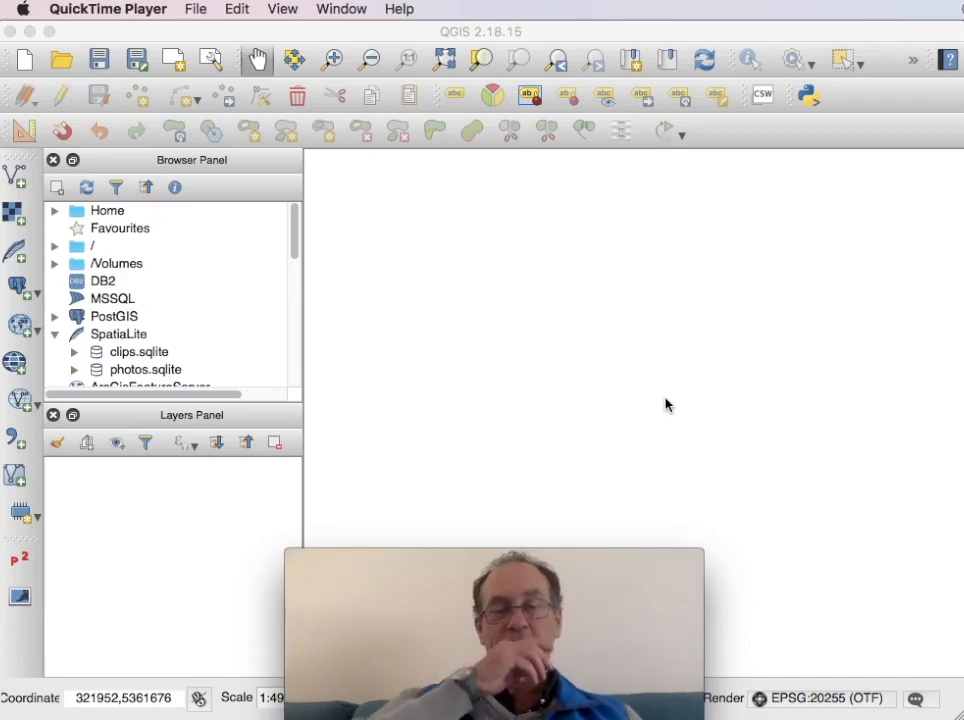
pyautogui.moveTo(560, 181)
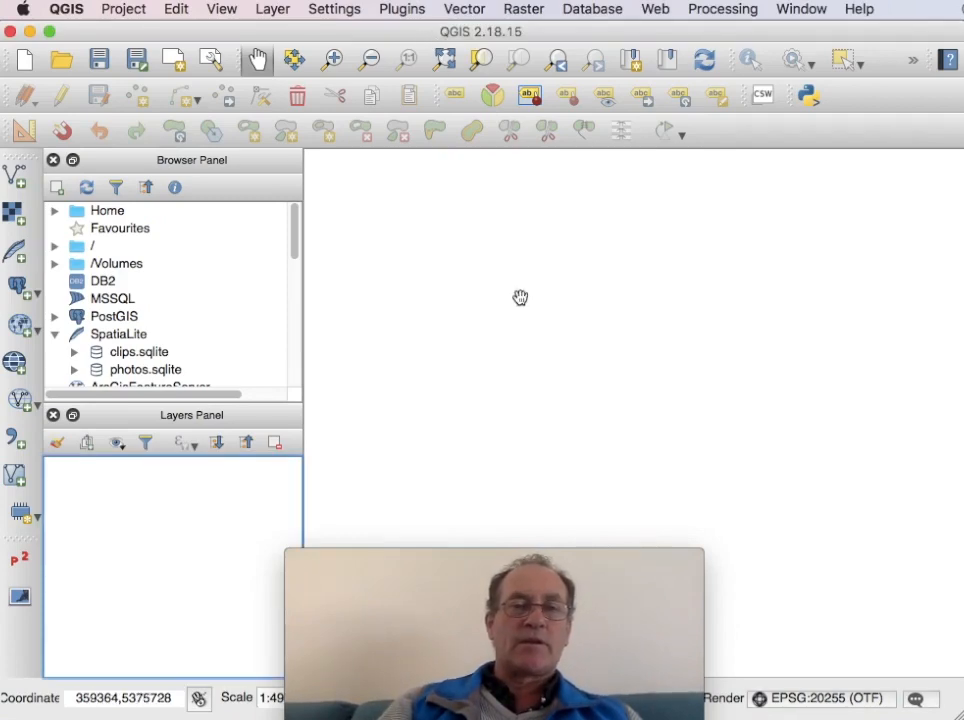
pyautogui.moveTo(450, 245)
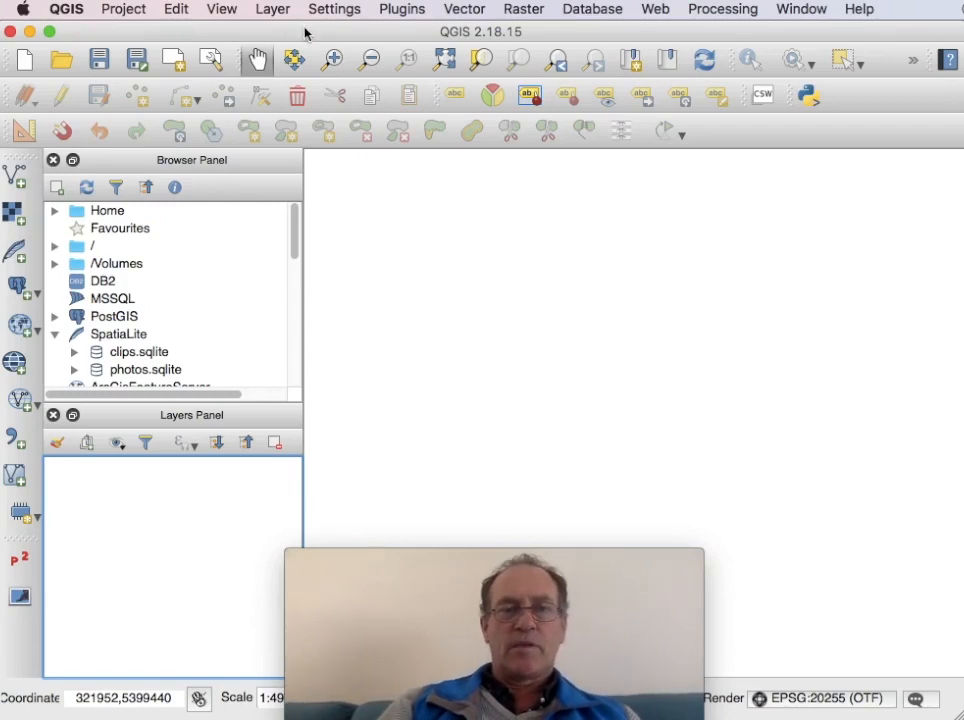
# Add the mrv_cent_geol.tif raster from the Desktop and bring up its layer menu.
pyautogui.click(272, 9)
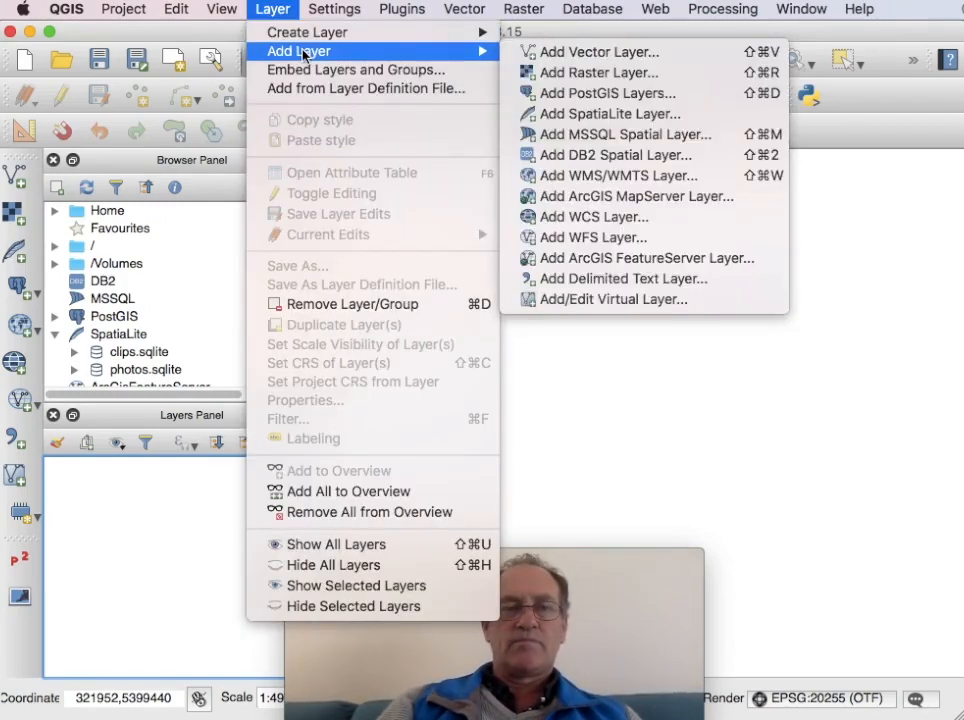
pyautogui.moveTo(599, 72)
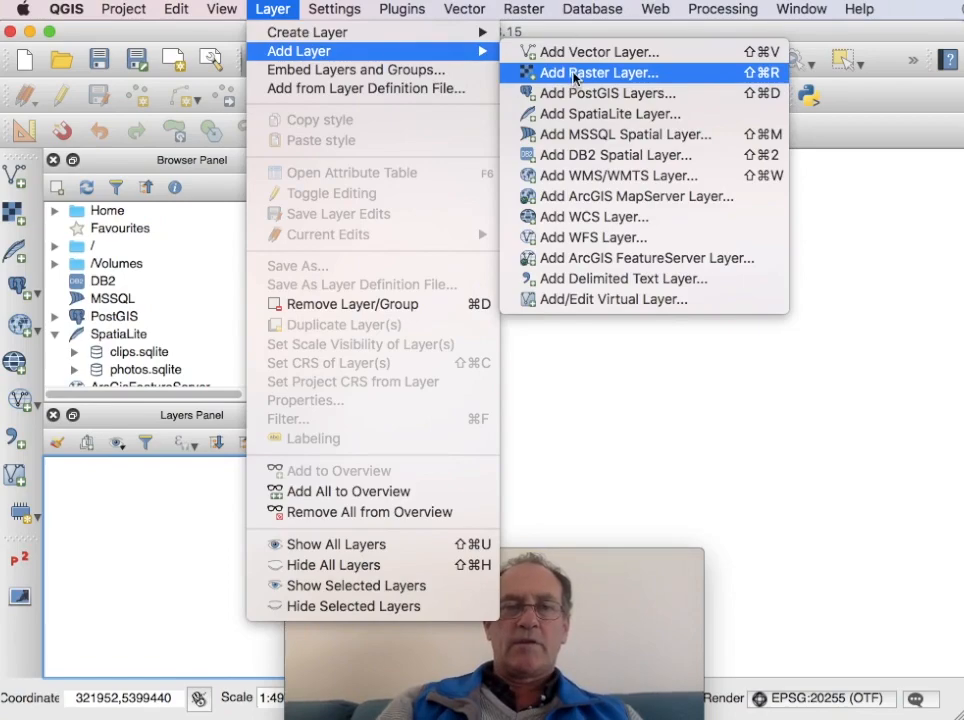
pyautogui.click(598, 72)
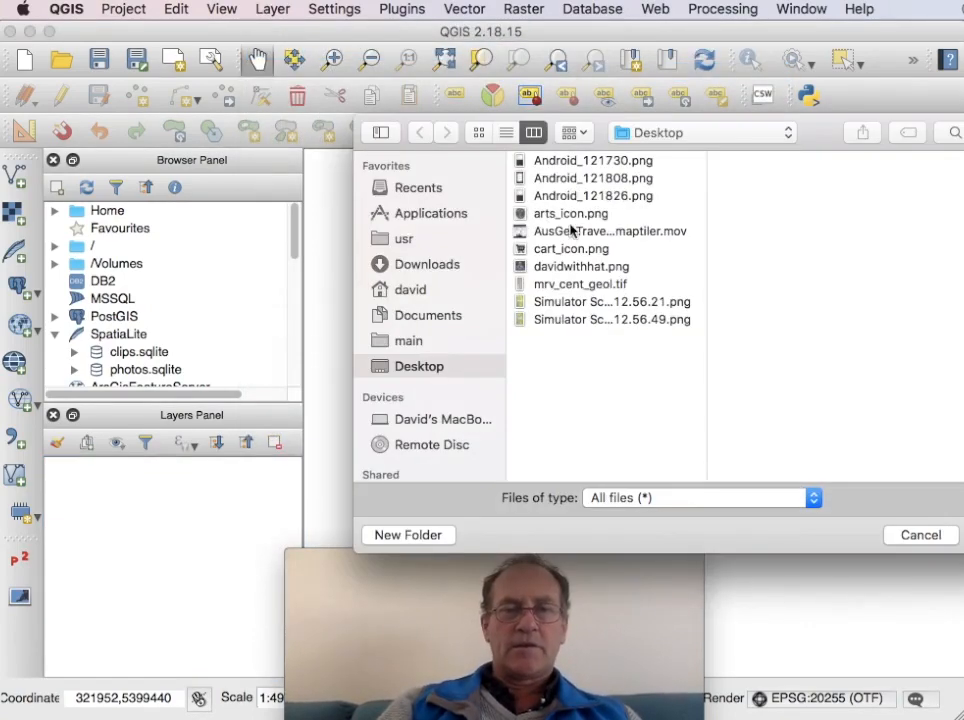
pyautogui.click(581, 284)
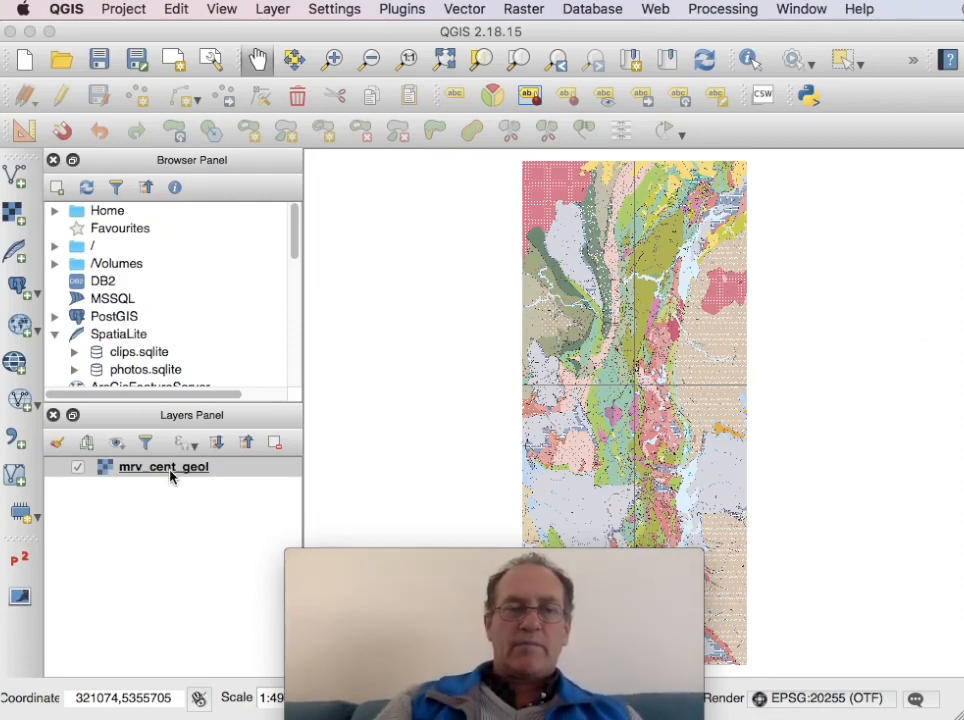
pyautogui.rightClick(164, 466)
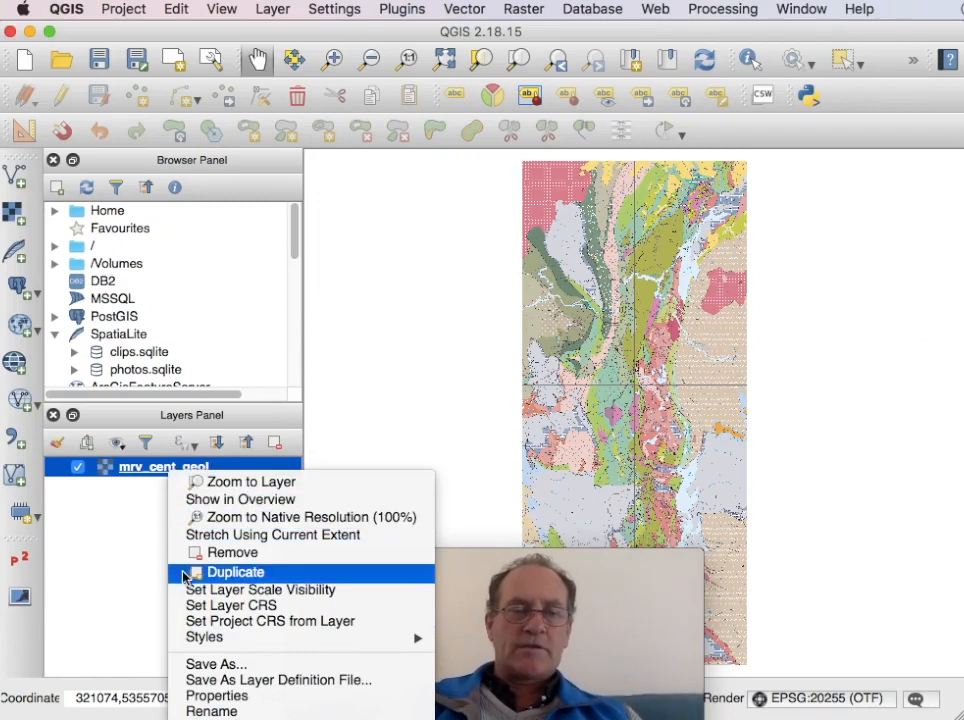
pyautogui.moveTo(127, 623)
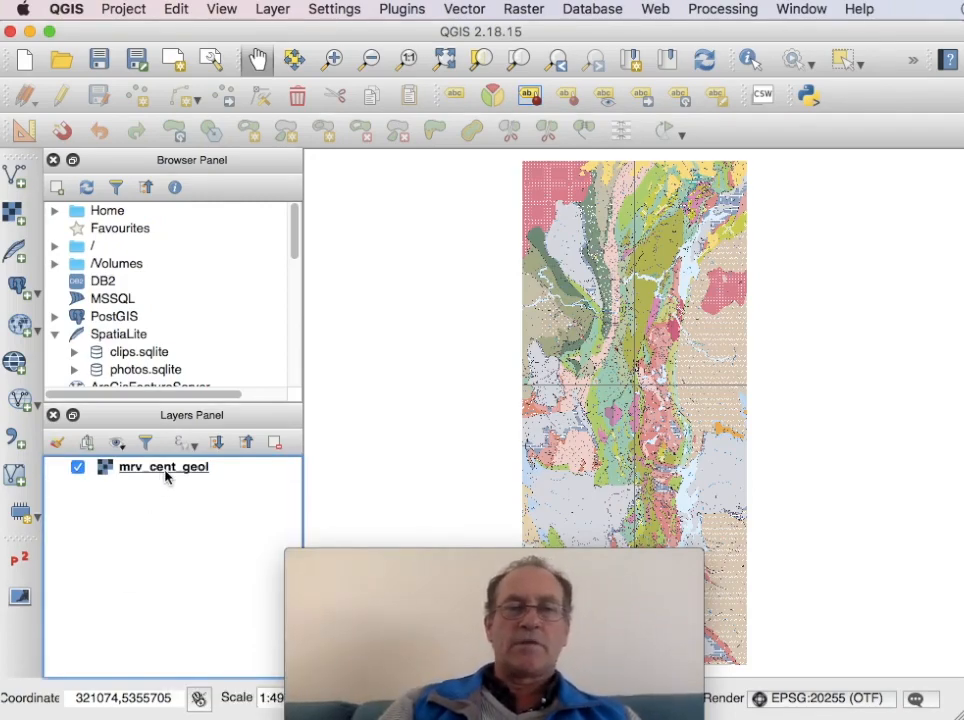
pyautogui.moveTo(600, 62)
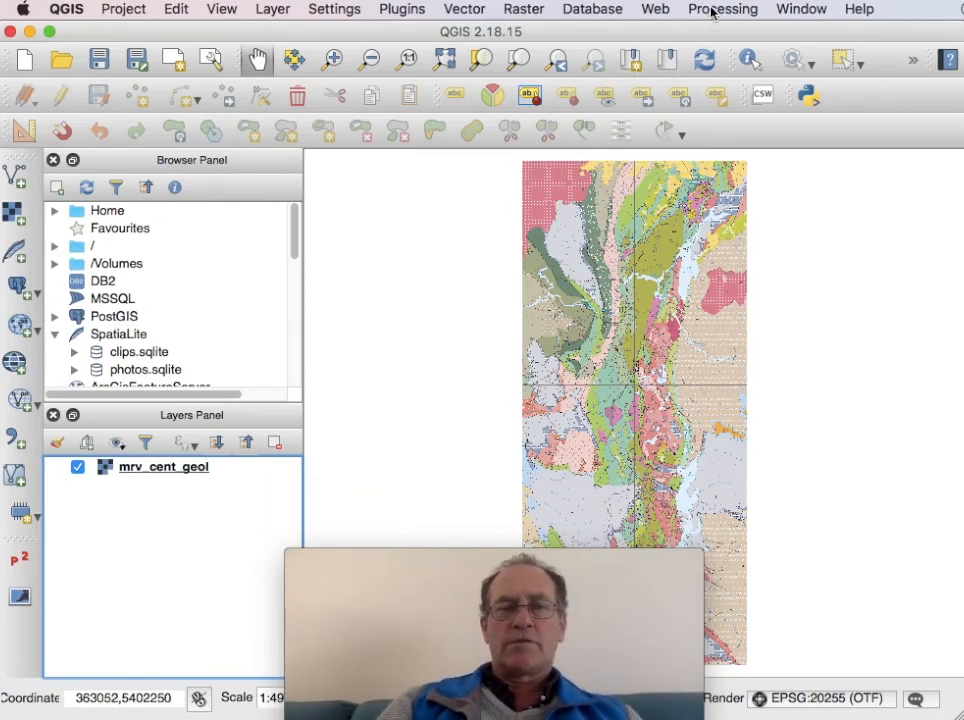
# Open Warp (reproject) from the Processing Toolbox's GDAL projections group.
pyautogui.click(722, 9)
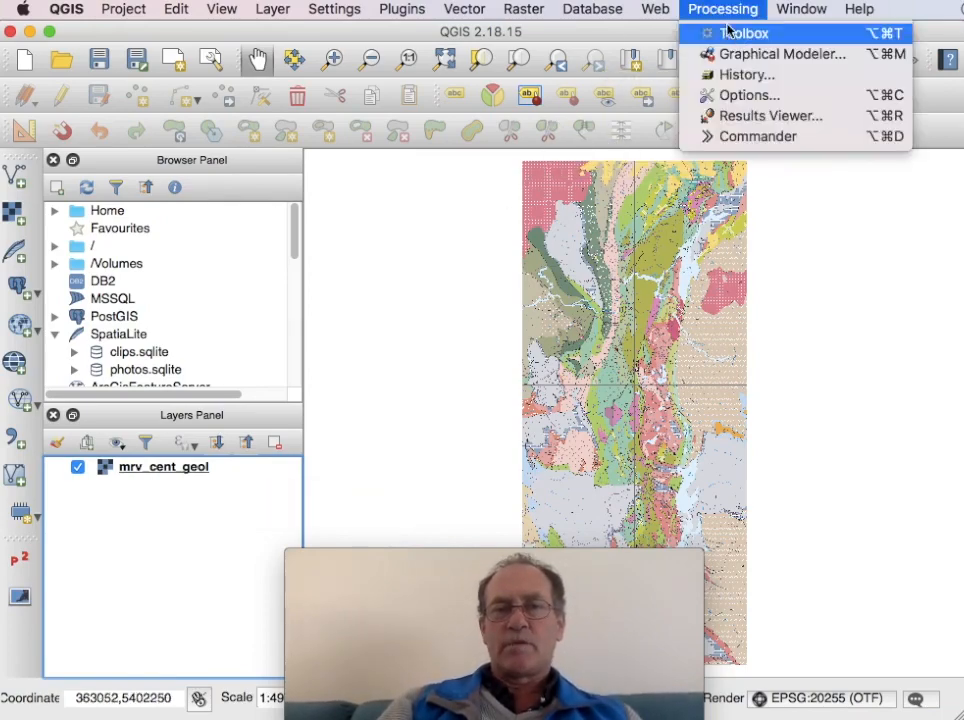
pyautogui.click(748, 33)
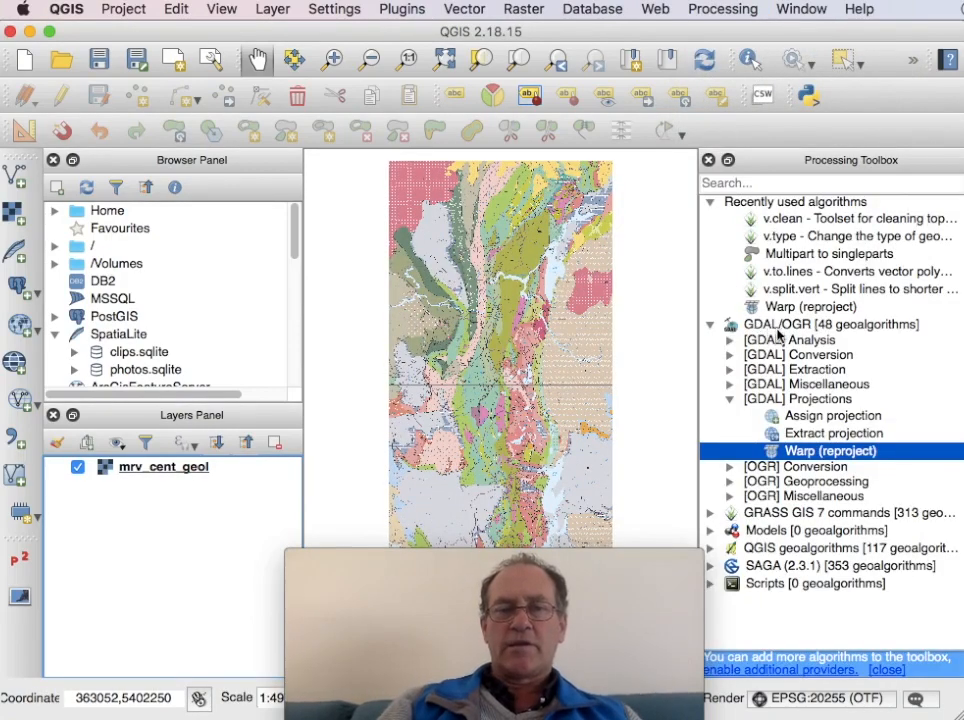
pyautogui.click(807, 398)
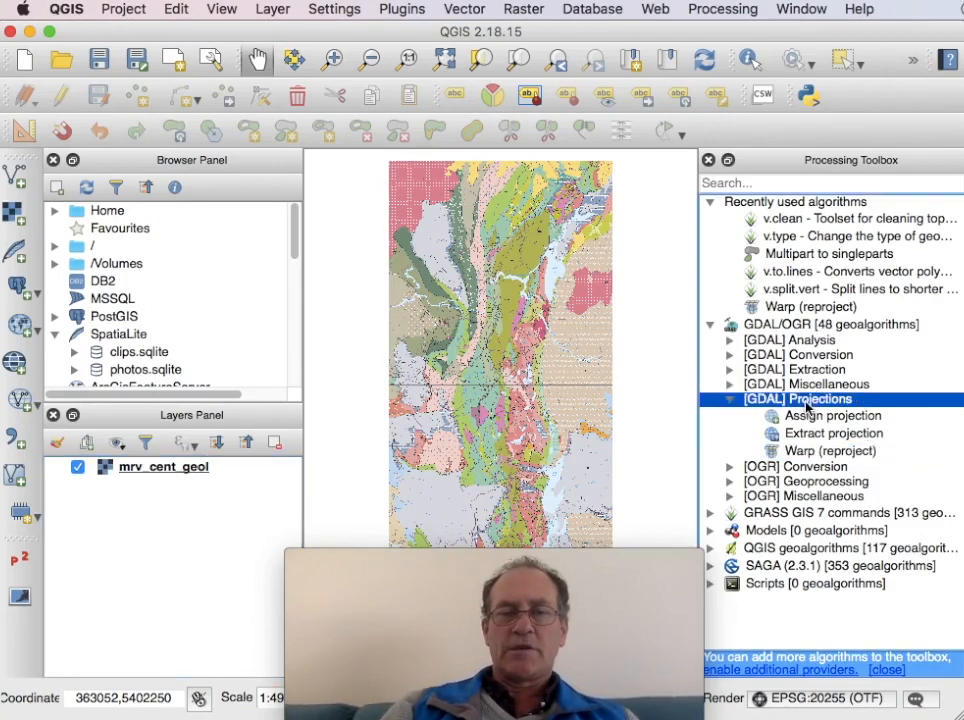
pyautogui.click(830, 451)
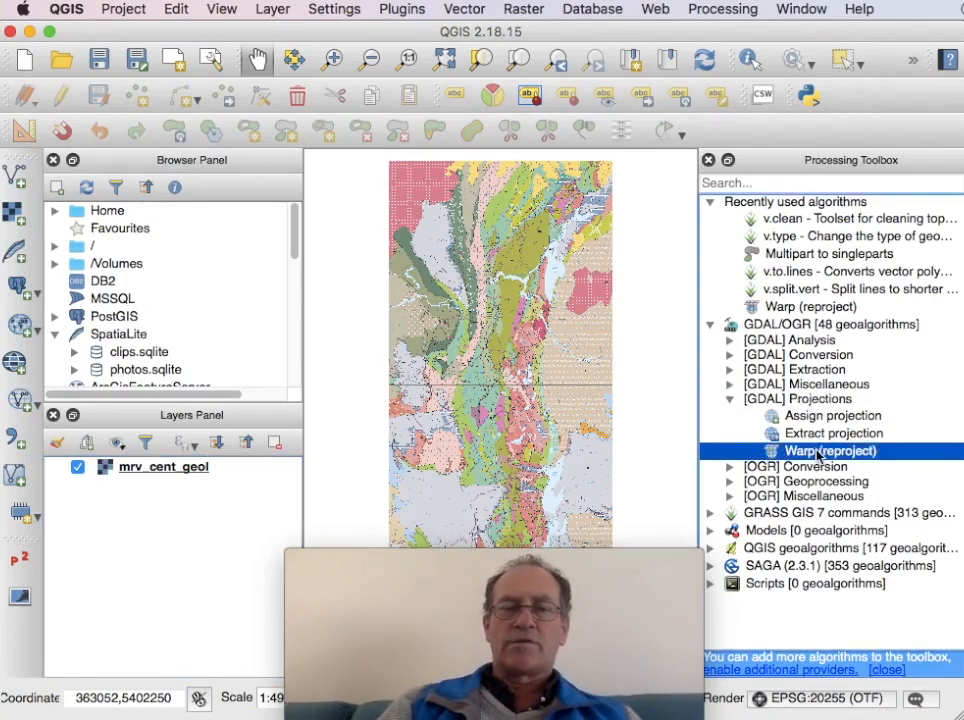
pyautogui.doubleClick(830, 451)
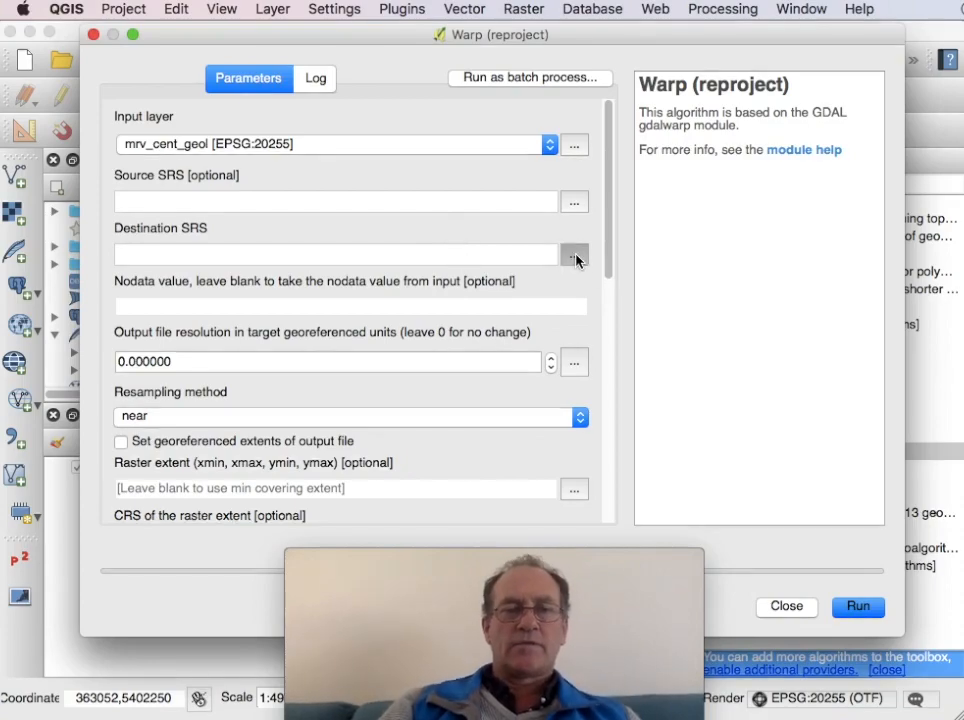
# Set the destination SRS to Google Mercator (EPSG:900913) and resampling to bilinear.
pyautogui.click(574, 254)
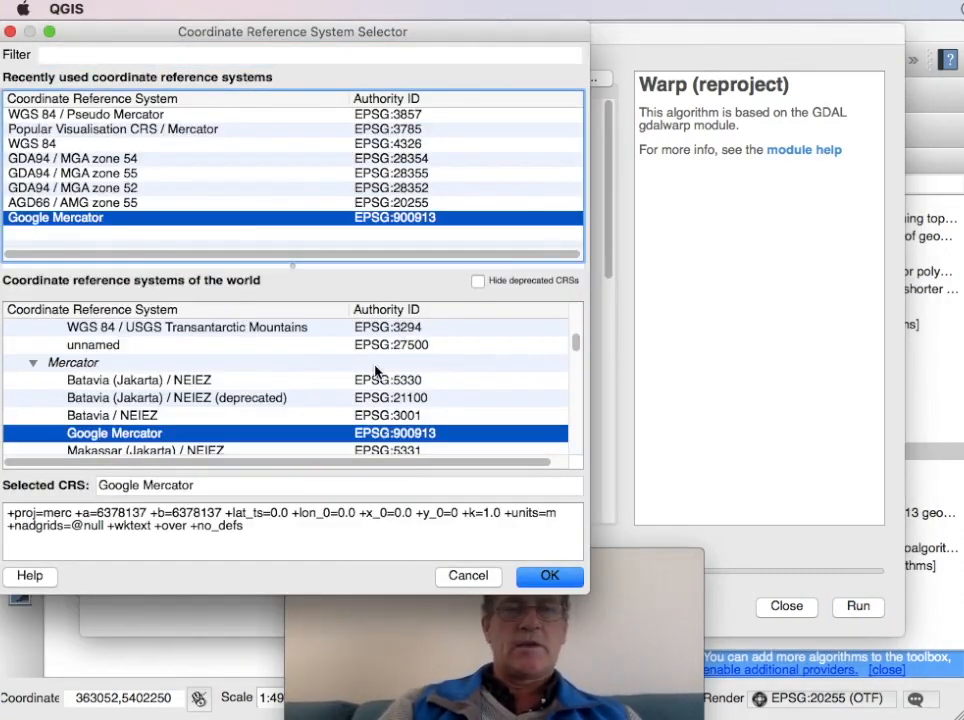
pyautogui.click(549, 576)
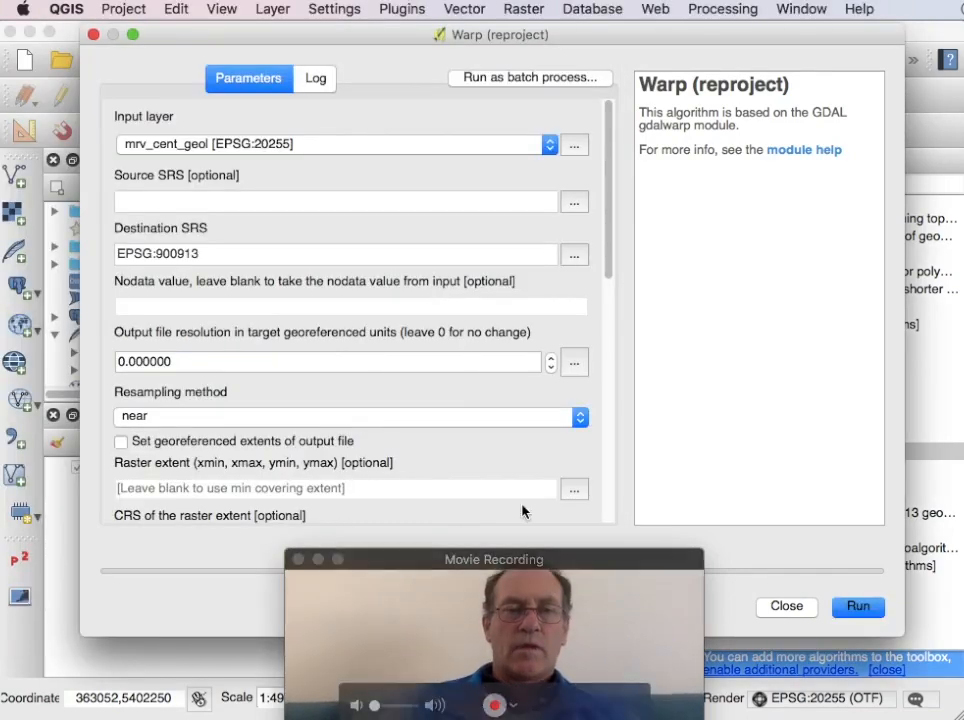
pyautogui.click(580, 416)
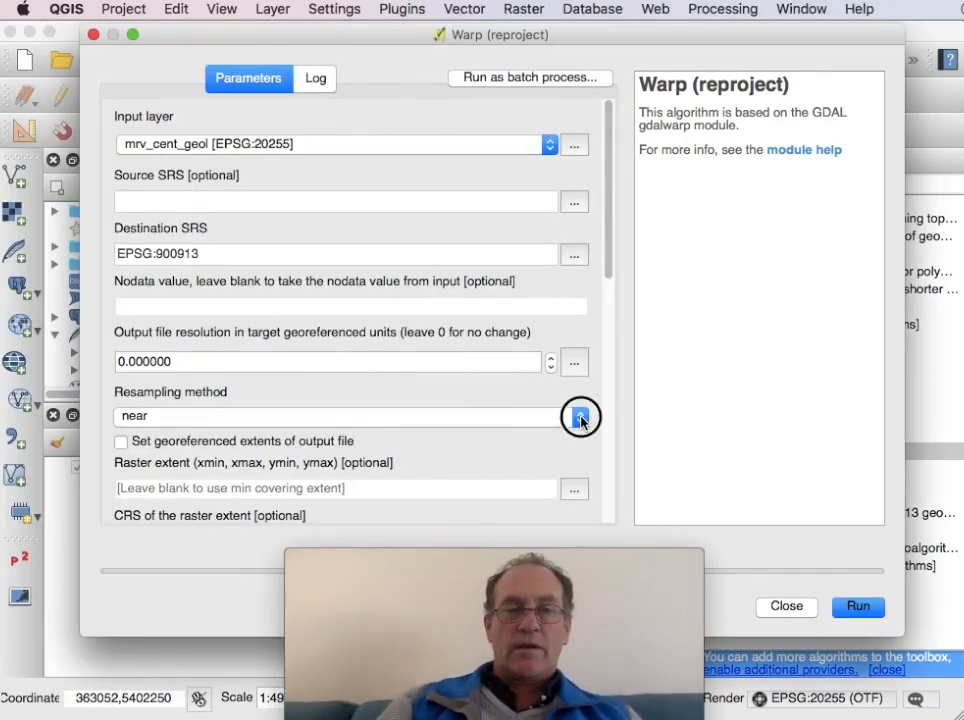
pyautogui.click(580, 416)
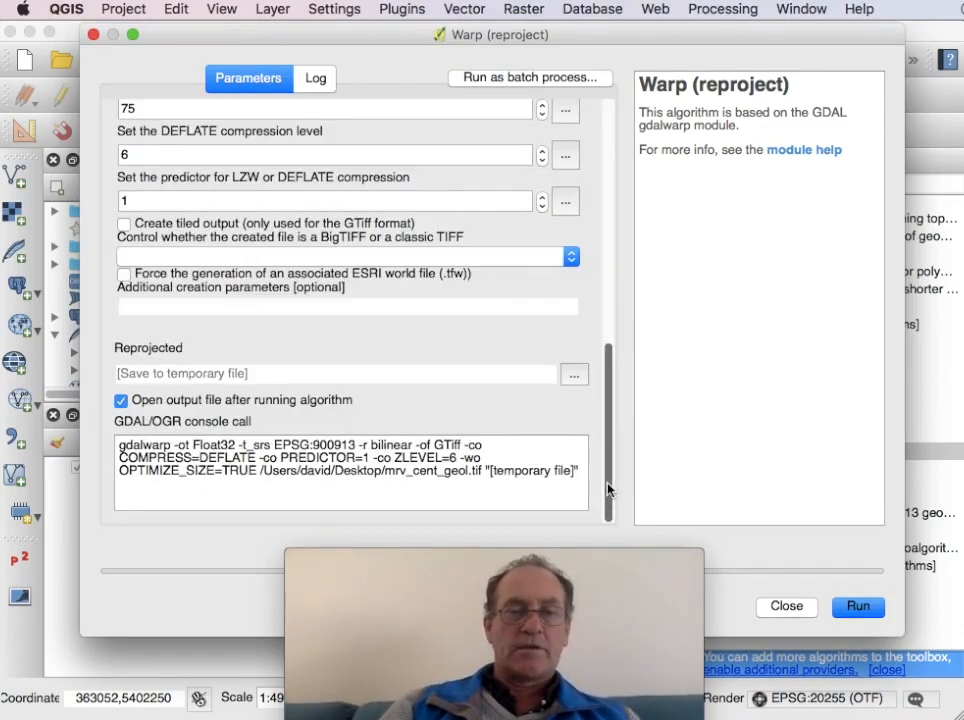
# Save the warp output to the Desktop as mrv_cent_geol_900913_bilinear.tif.
pyautogui.click(574, 373)
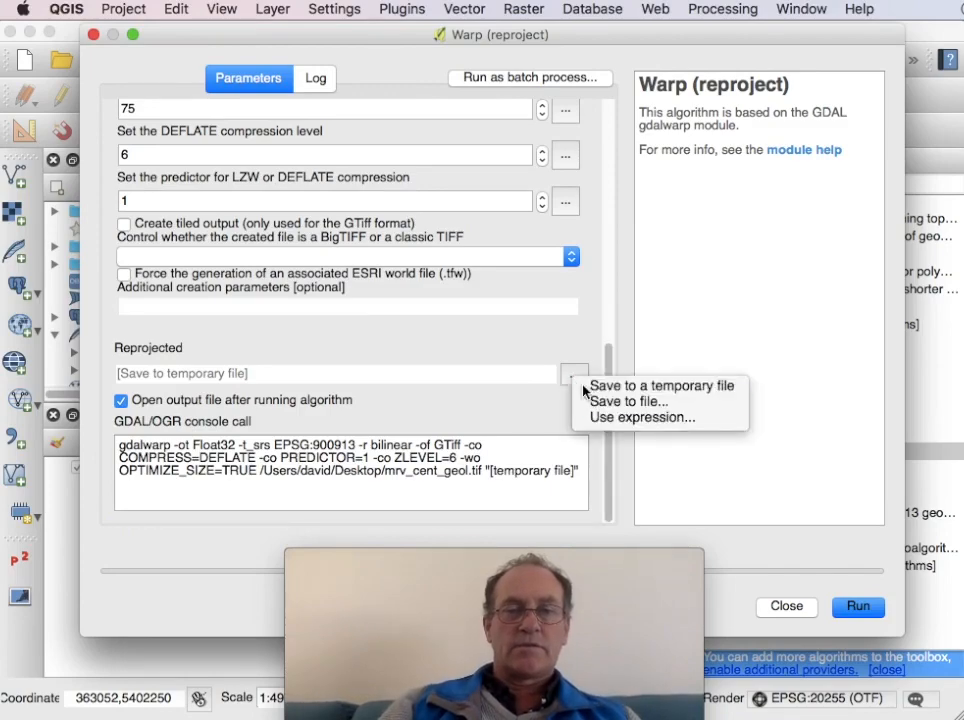
pyautogui.click(628, 401)
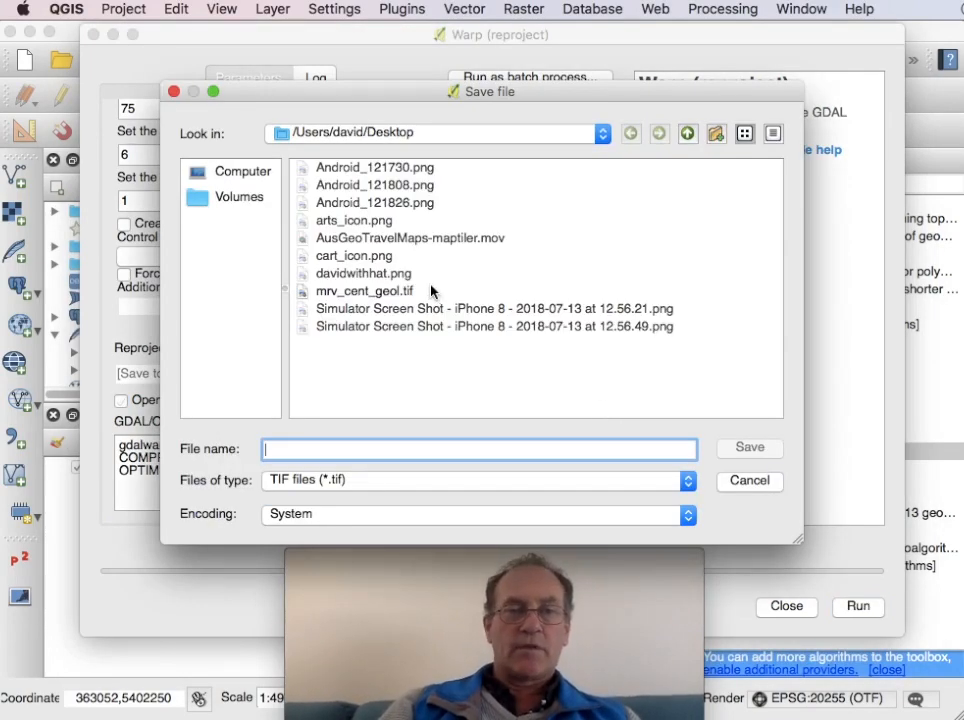
pyautogui.click(364, 291)
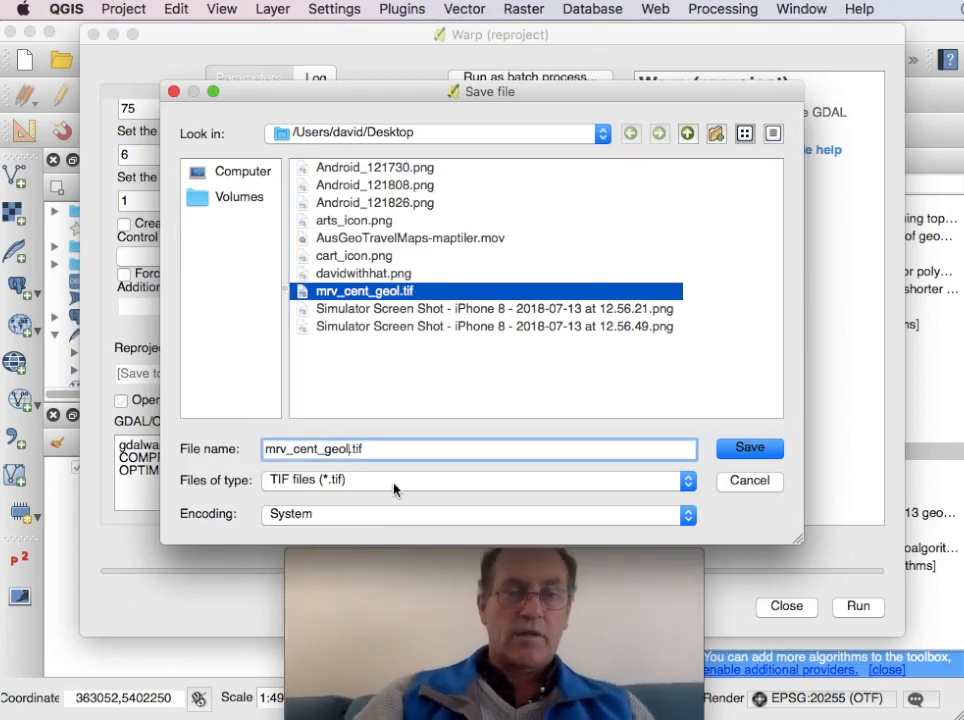
pyautogui.write('_900913')
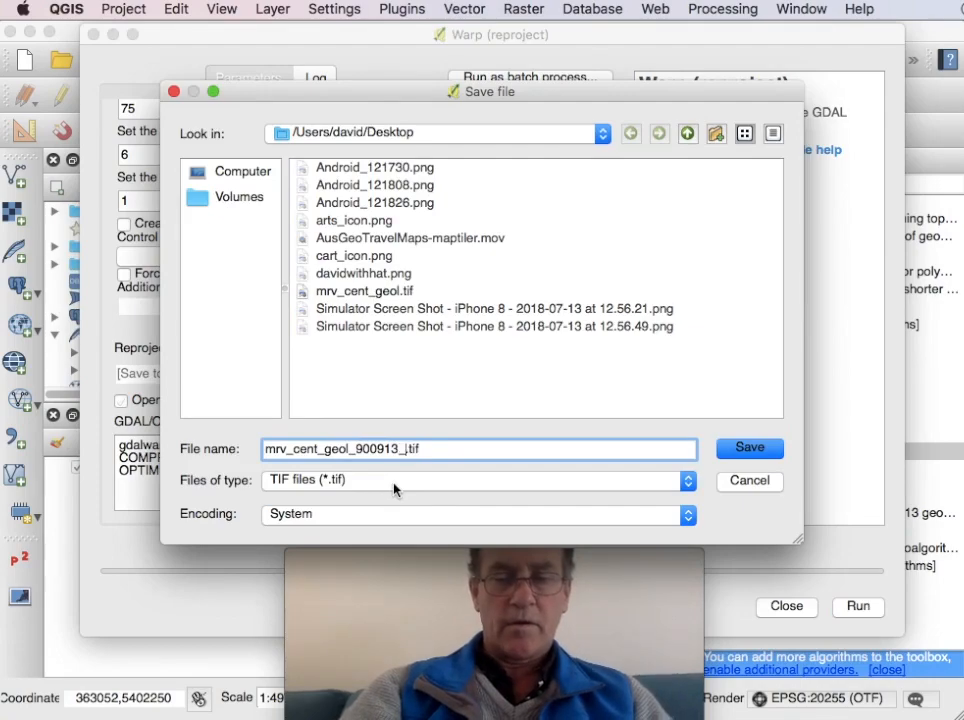
pyautogui.write('_bilinrear')
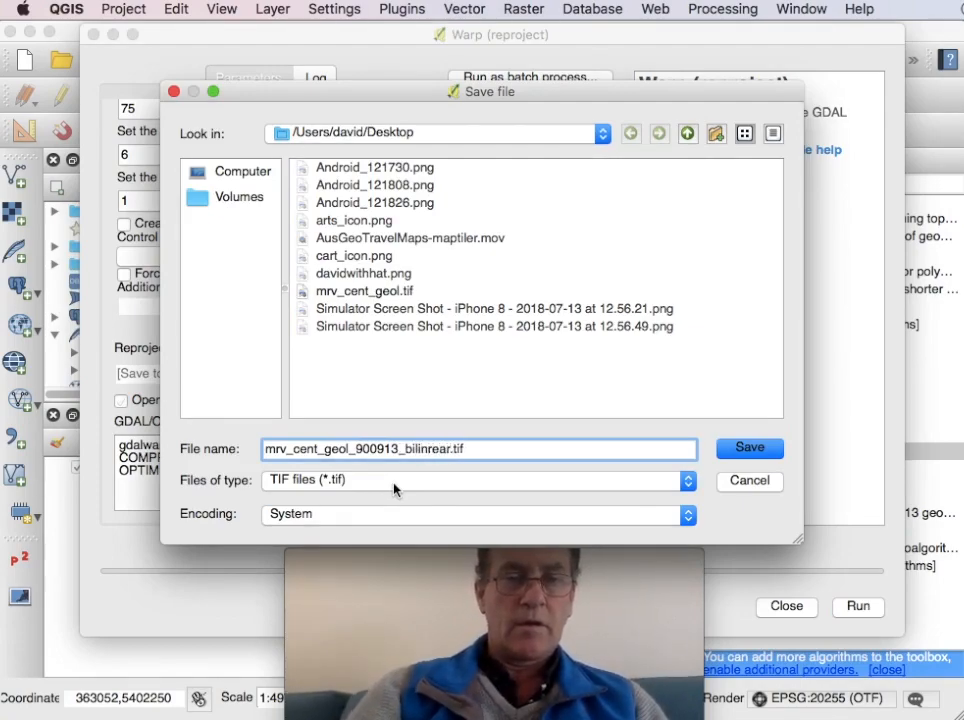
pyautogui.press('BackSpace')
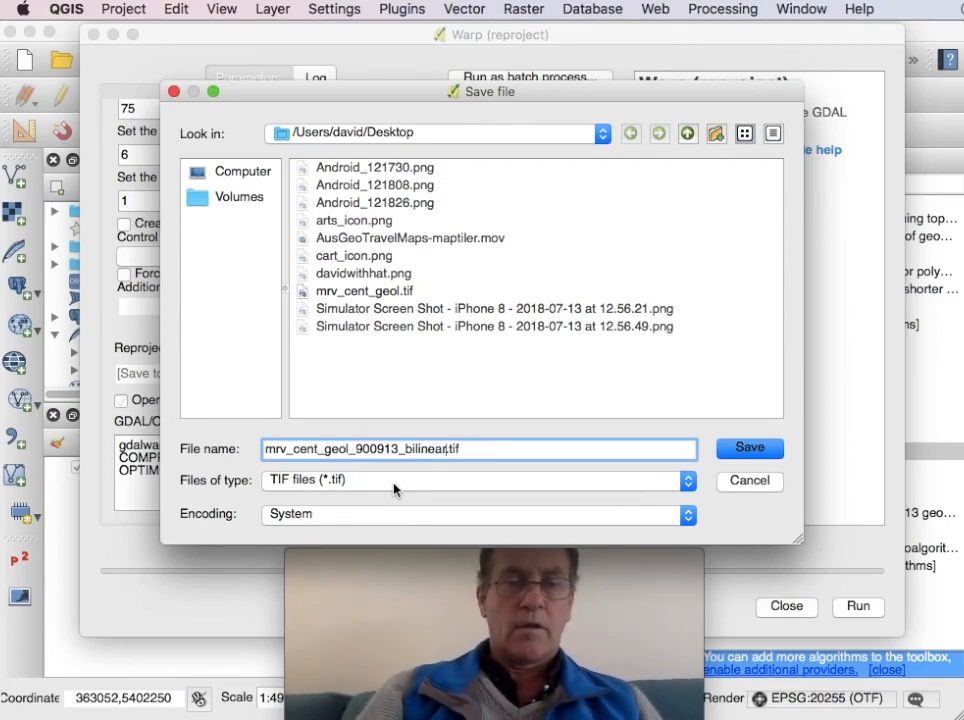
pyautogui.click(748, 447)
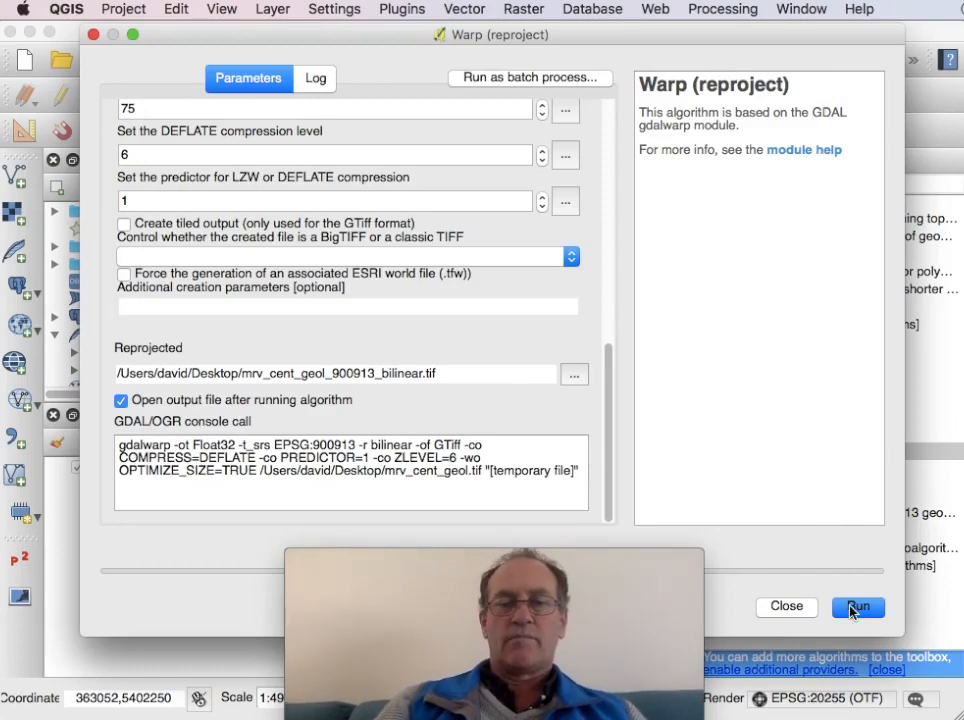
# Run the warp and close the dialog once it finishes.
pyautogui.click(857, 607)
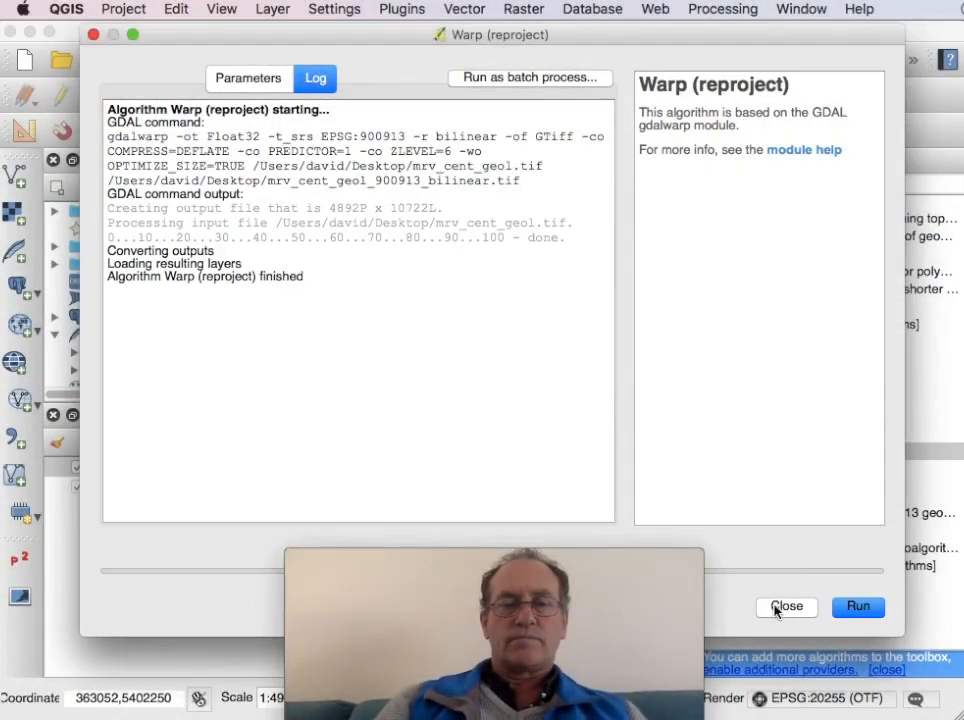
pyautogui.click(786, 606)
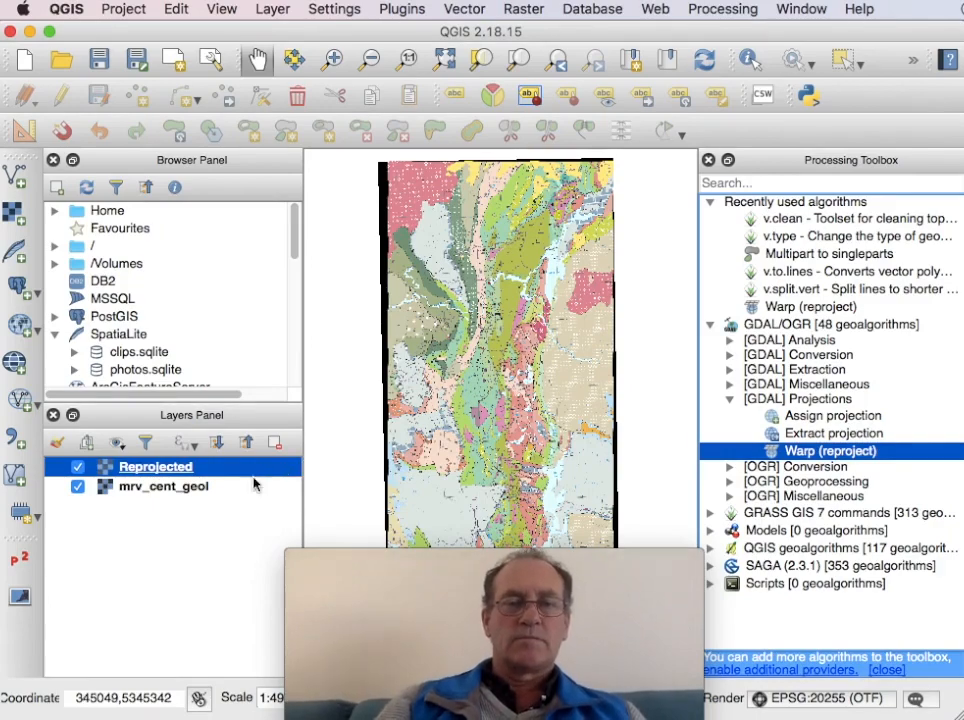
pyautogui.moveTo(477, 329)
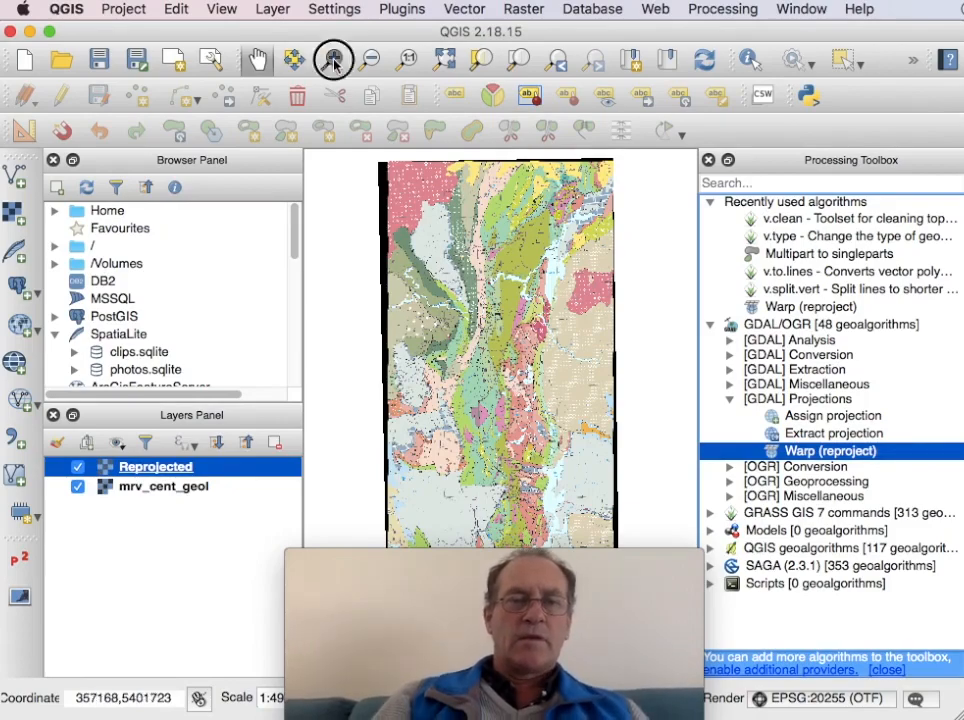
# Zoom in closely on the reprojected geology around Burns Peak and Pinnacles Road.
pyautogui.click(332, 60)
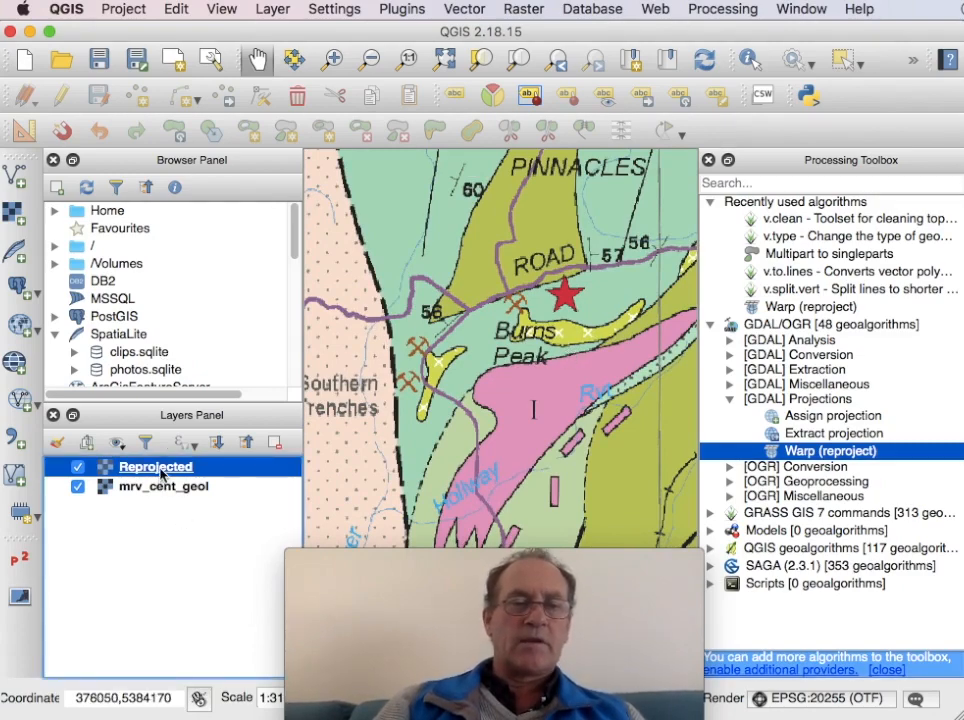
# Open Save As for the Reprojected layer in Rendered image mode.
pyautogui.rightClick(155, 466)
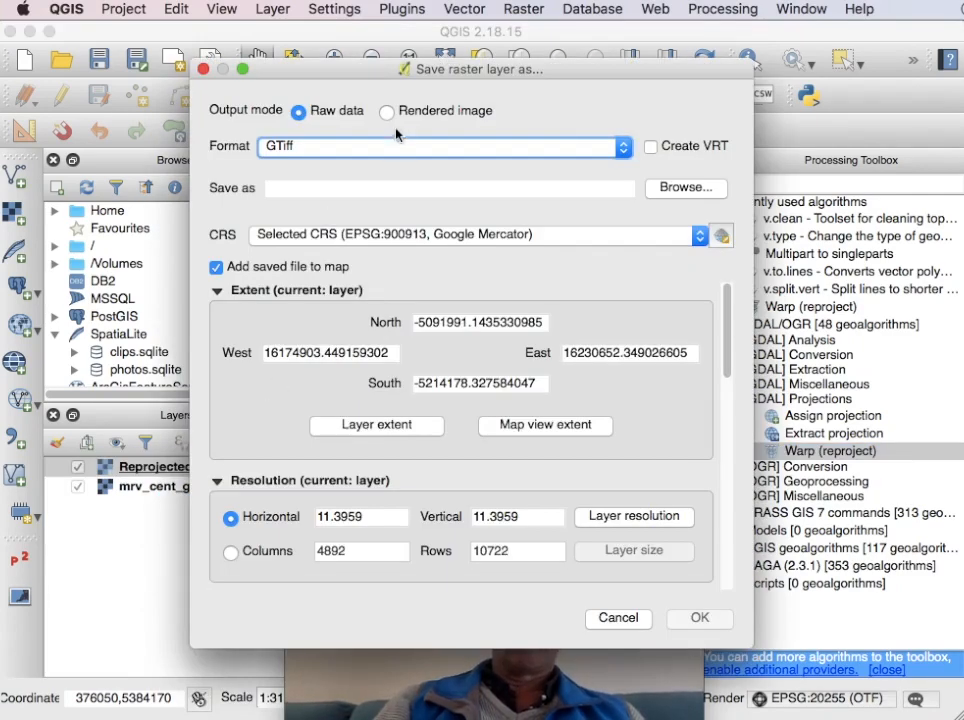
pyautogui.click(385, 111)
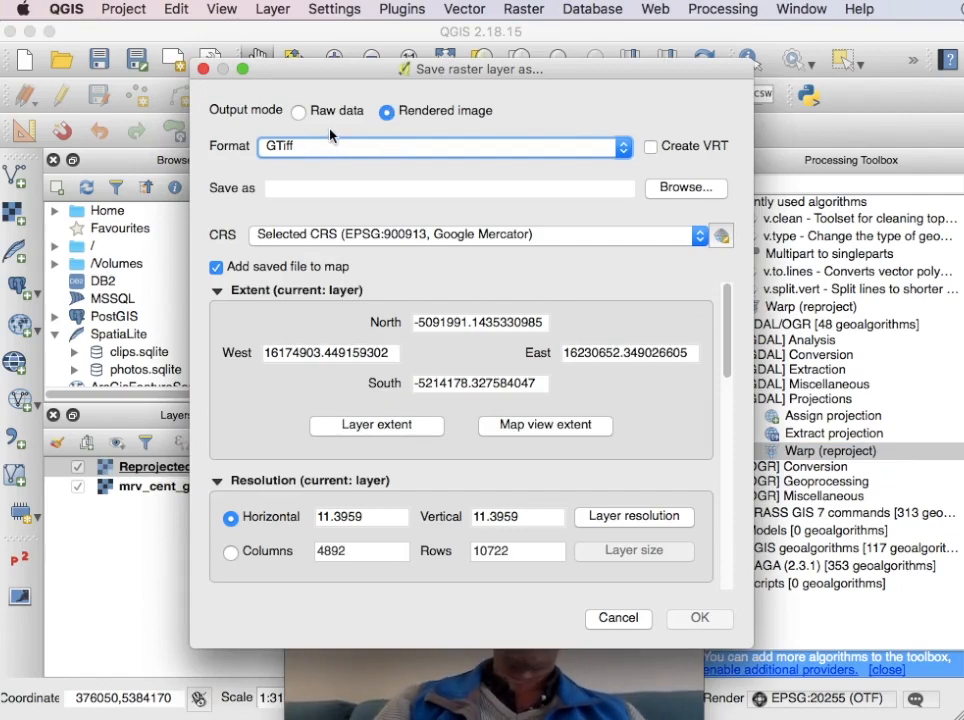
pyautogui.moveTo(402, 139)
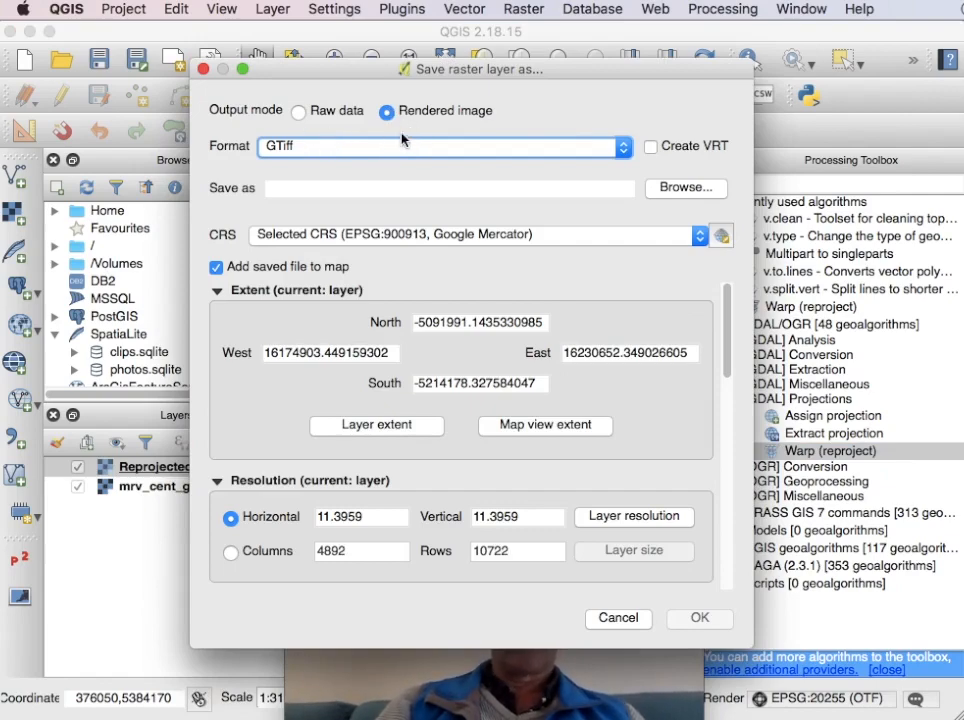
pyautogui.moveTo(401, 151)
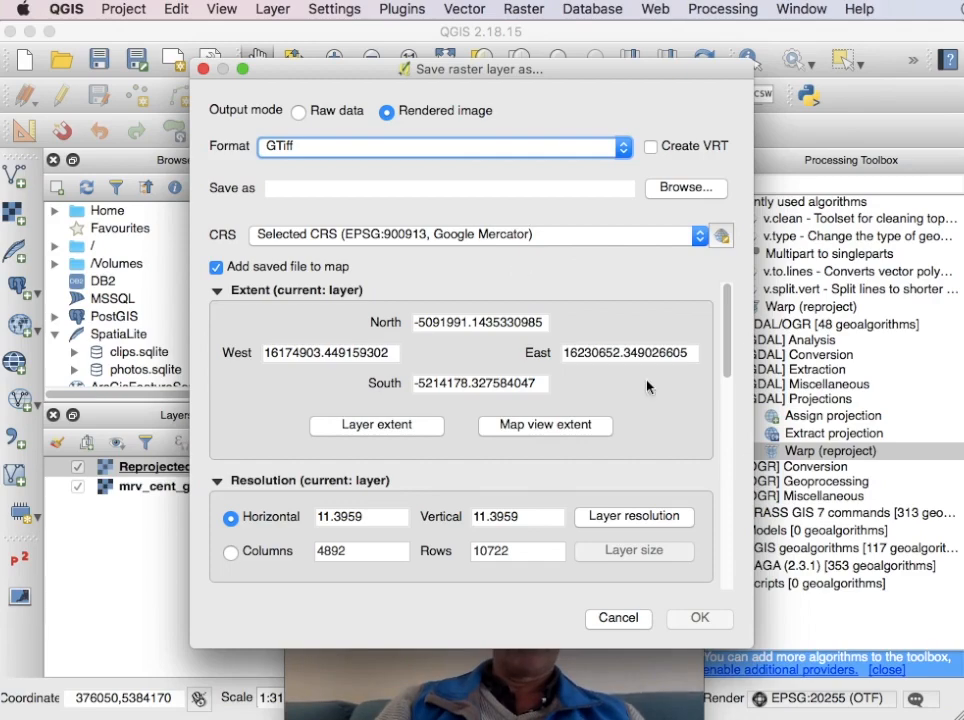
pyautogui.moveTo(730, 525)
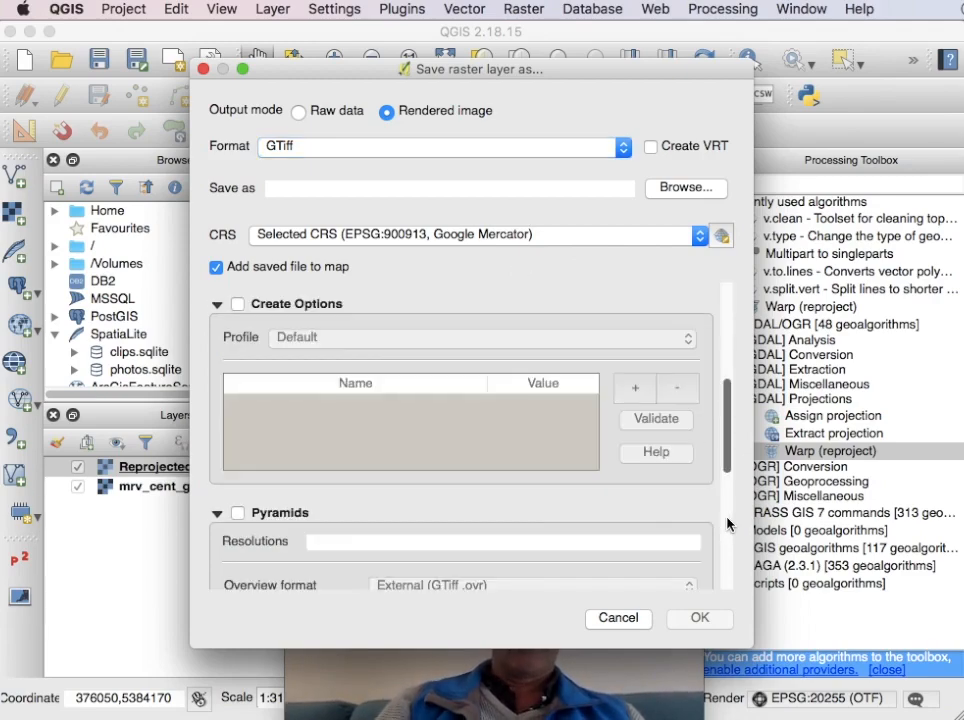
pyautogui.moveTo(729, 509)
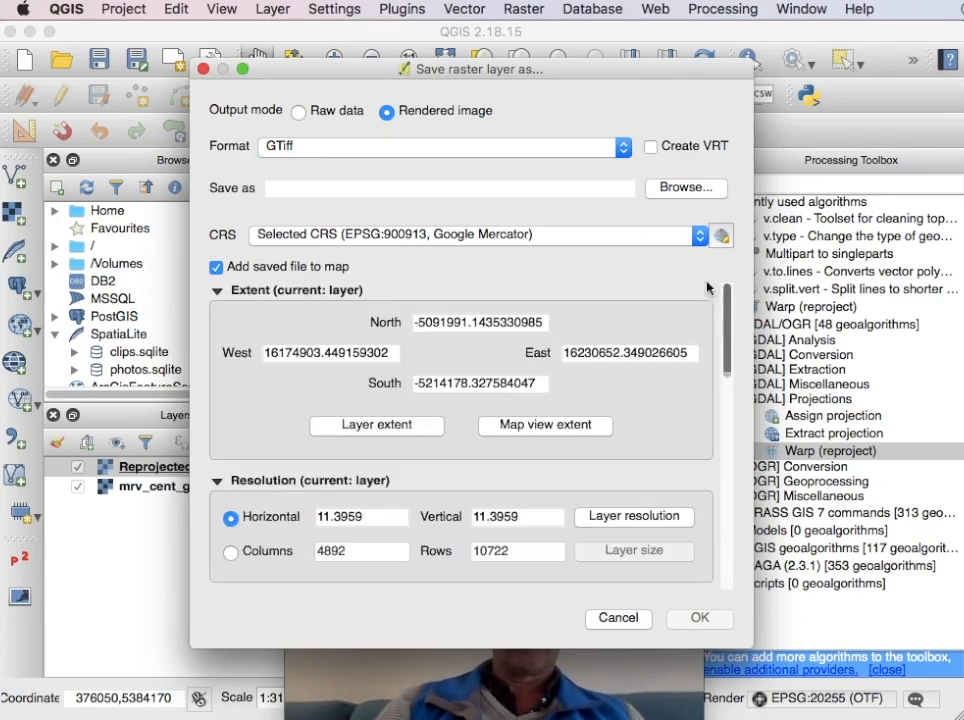
# Name the Desktop output mrv_cent_geol_final.tif and run the rendered raster export.
pyautogui.click(686, 188)
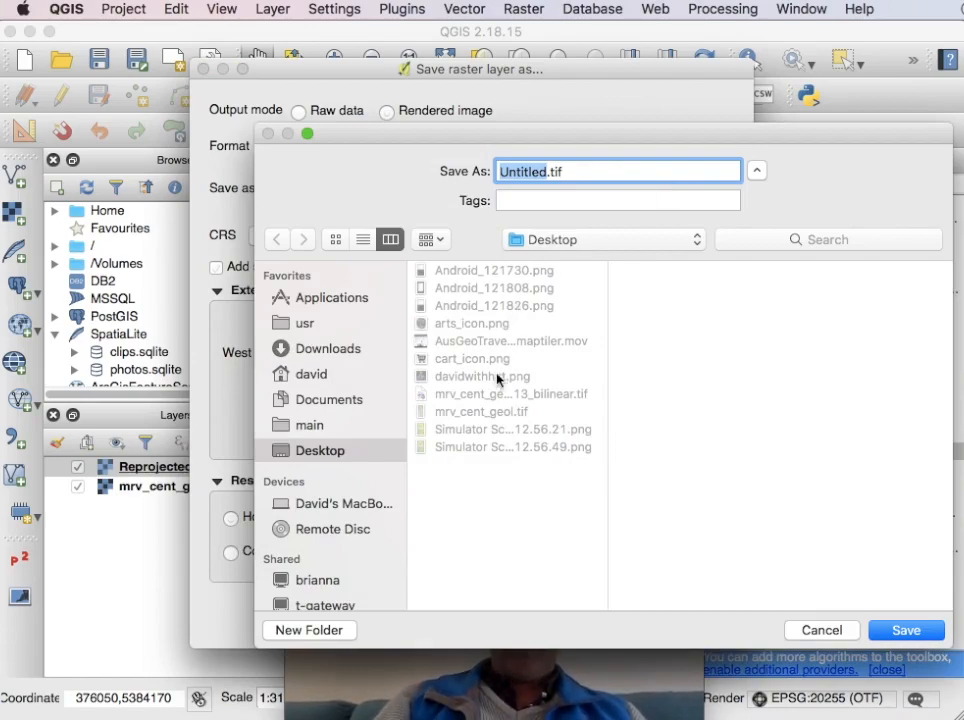
pyautogui.write('mrv_cent_geol_900913_bilinear.tif')
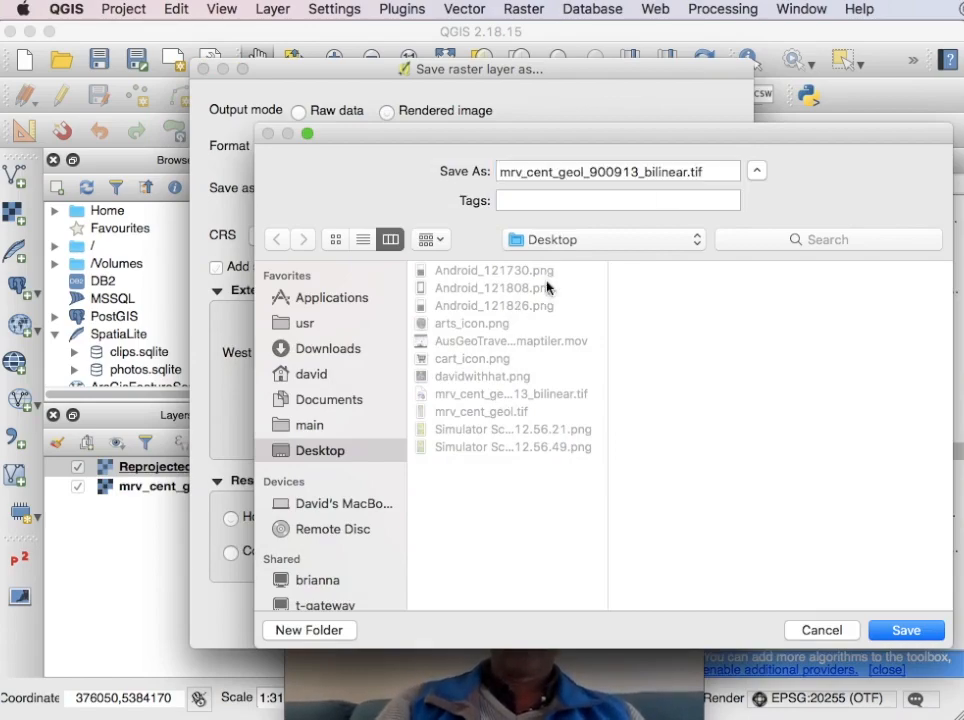
pyautogui.click(617, 171)
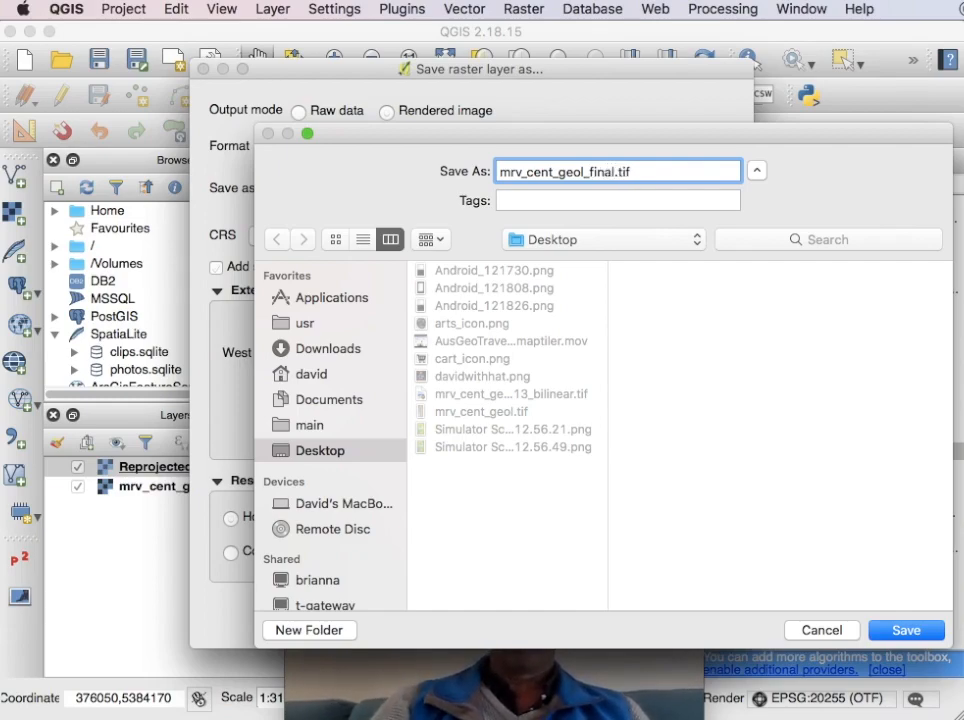
pyautogui.click(905, 630)
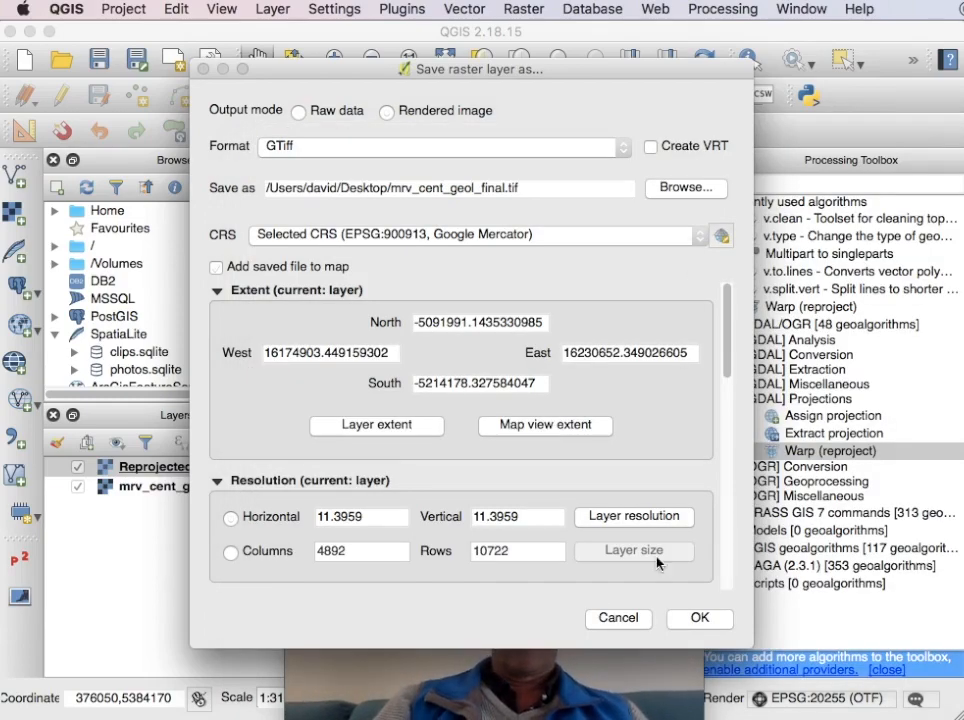
pyautogui.click(699, 618)
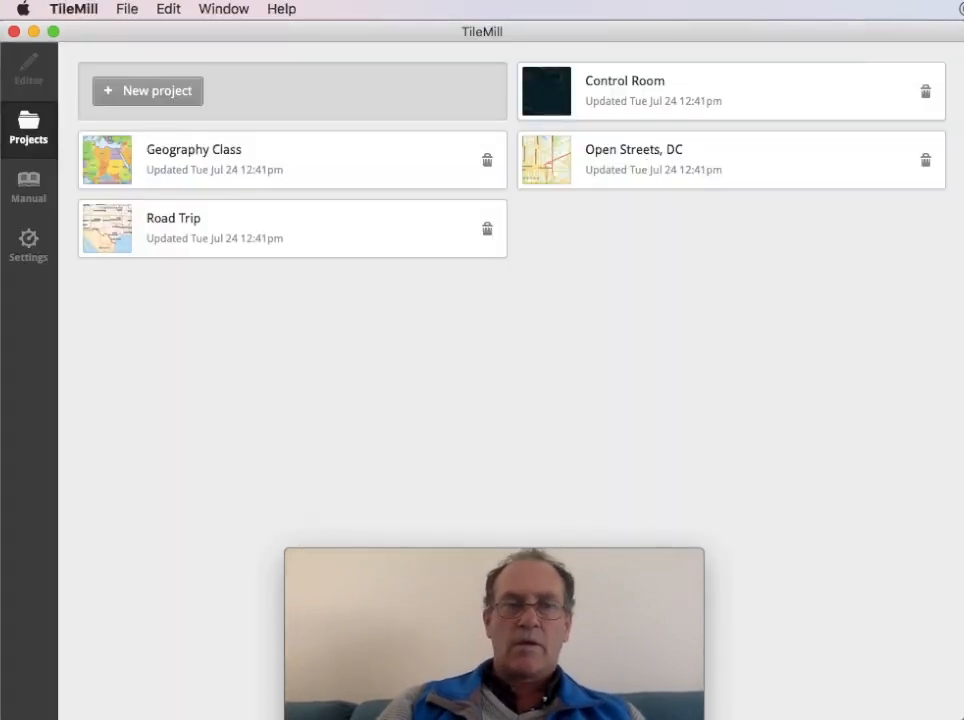
pyautogui.moveTo(200, 232)
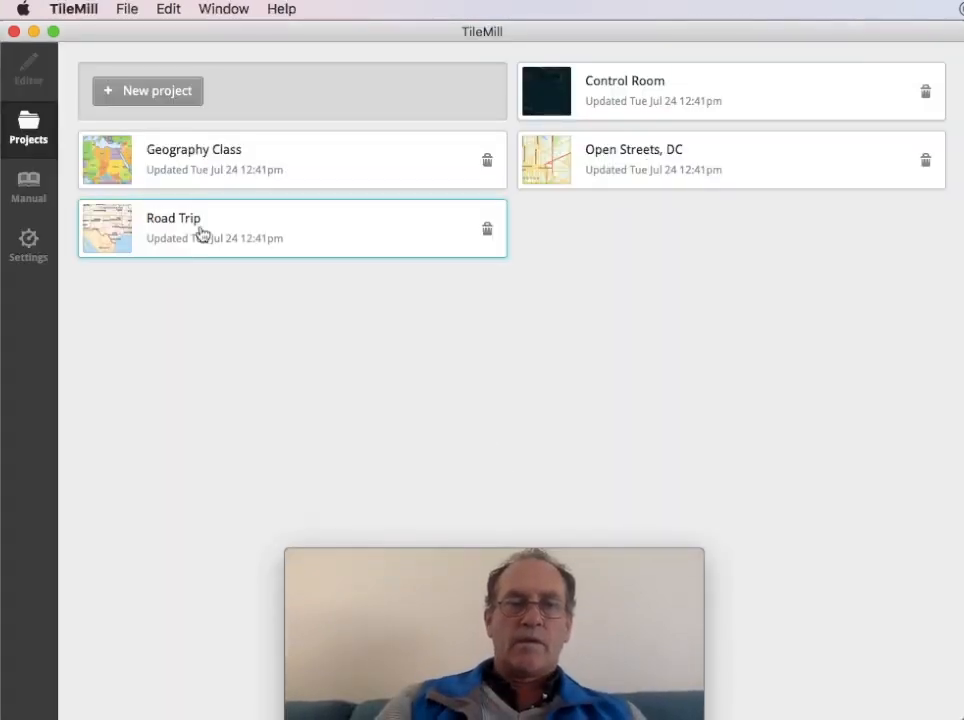
# Fill in filename Mt_Read_Volcanics and name 'Mt Read Volcanics', then add the project.
pyautogui.click(147, 90)
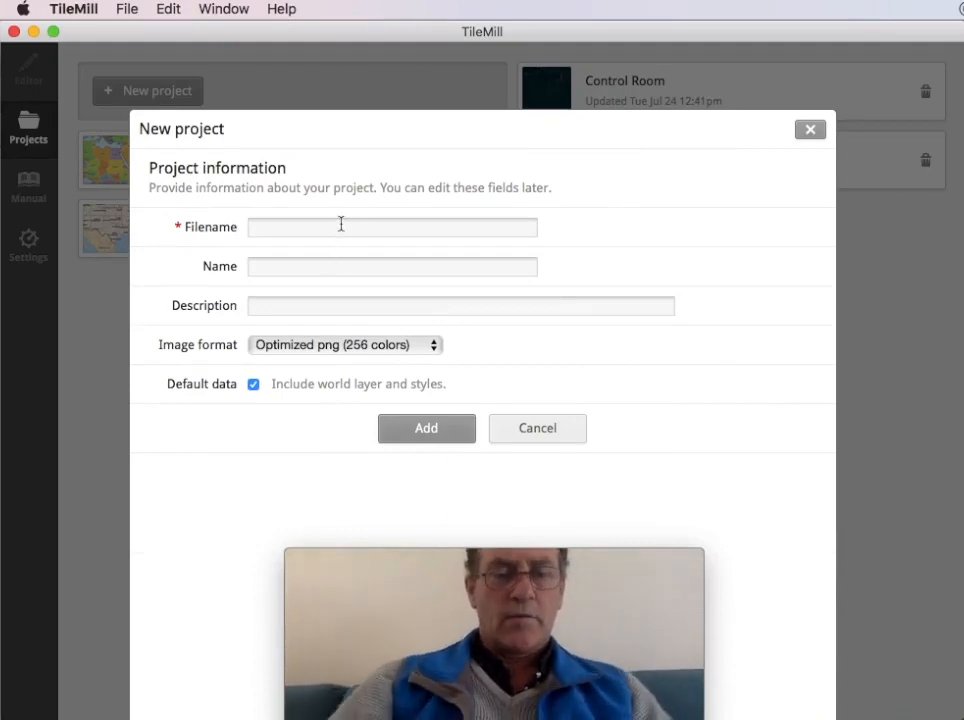
pyautogui.write('Mt_Read')
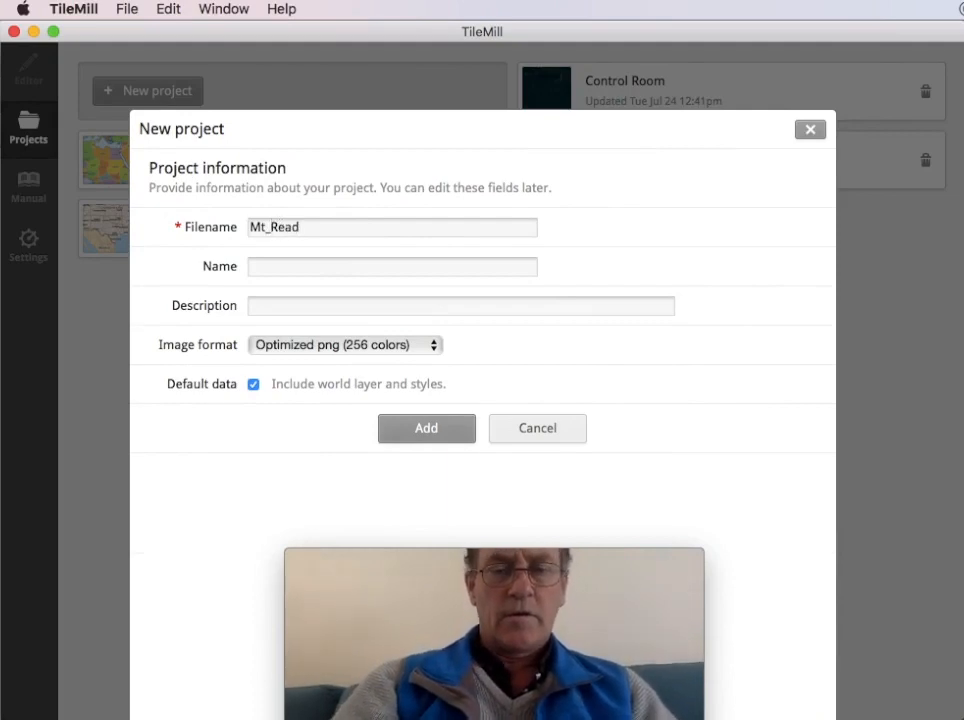
pyautogui.write('_volca')
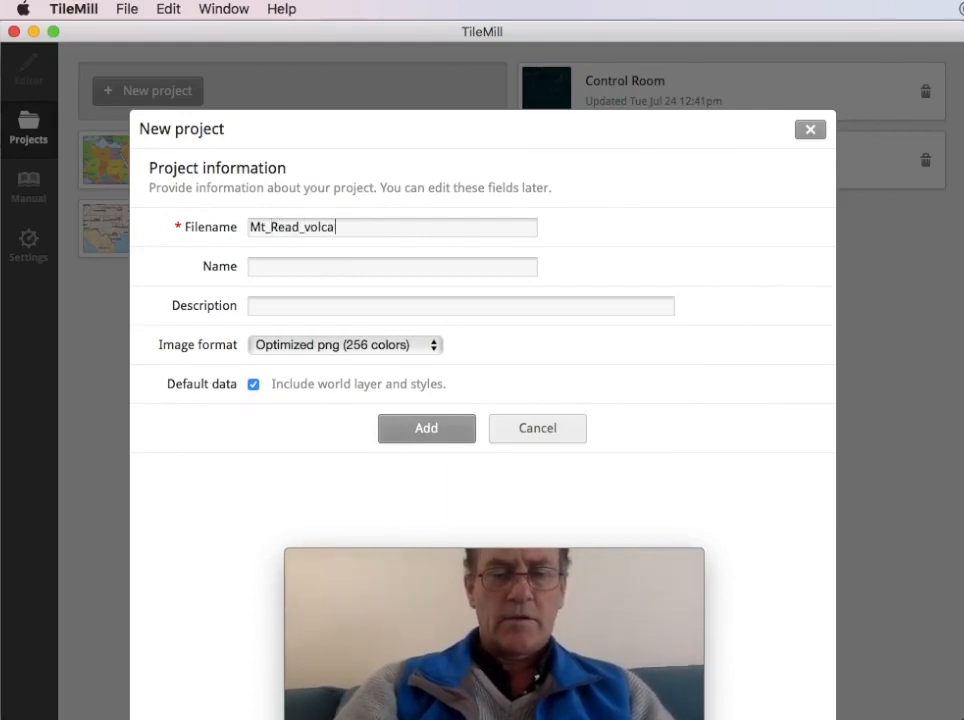
pyautogui.write('nics')
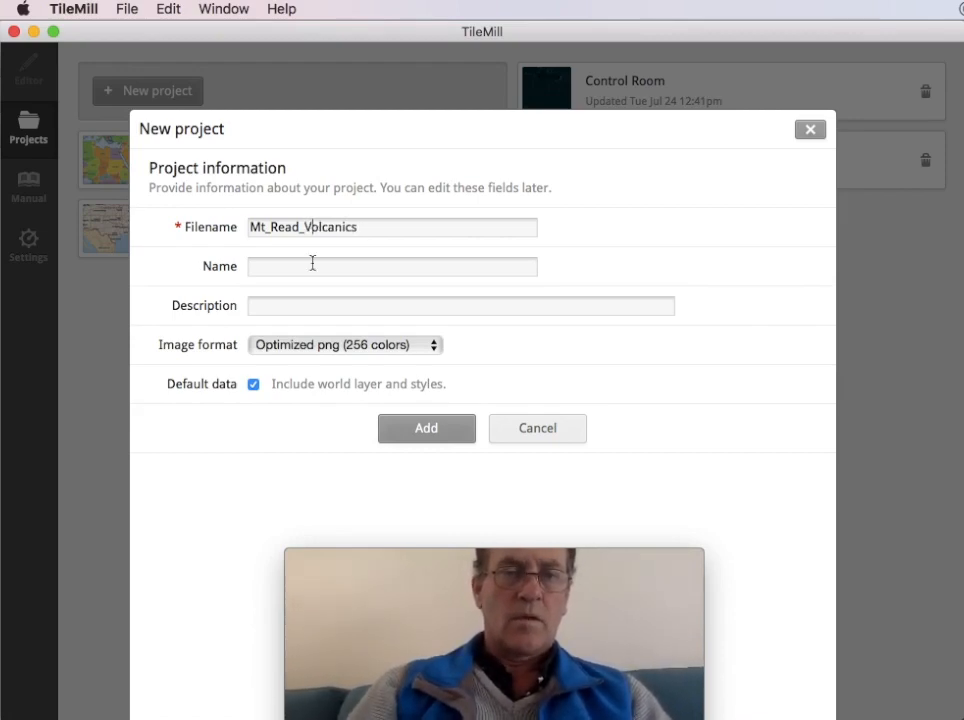
pyautogui.write('Mt Read V')
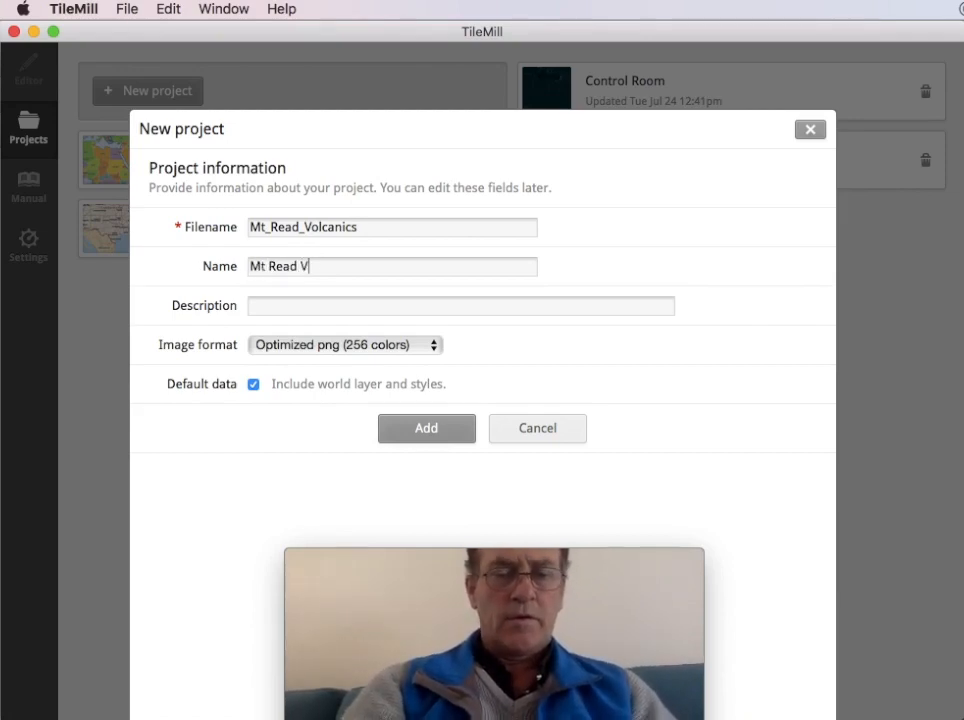
pyautogui.write('olcanics')
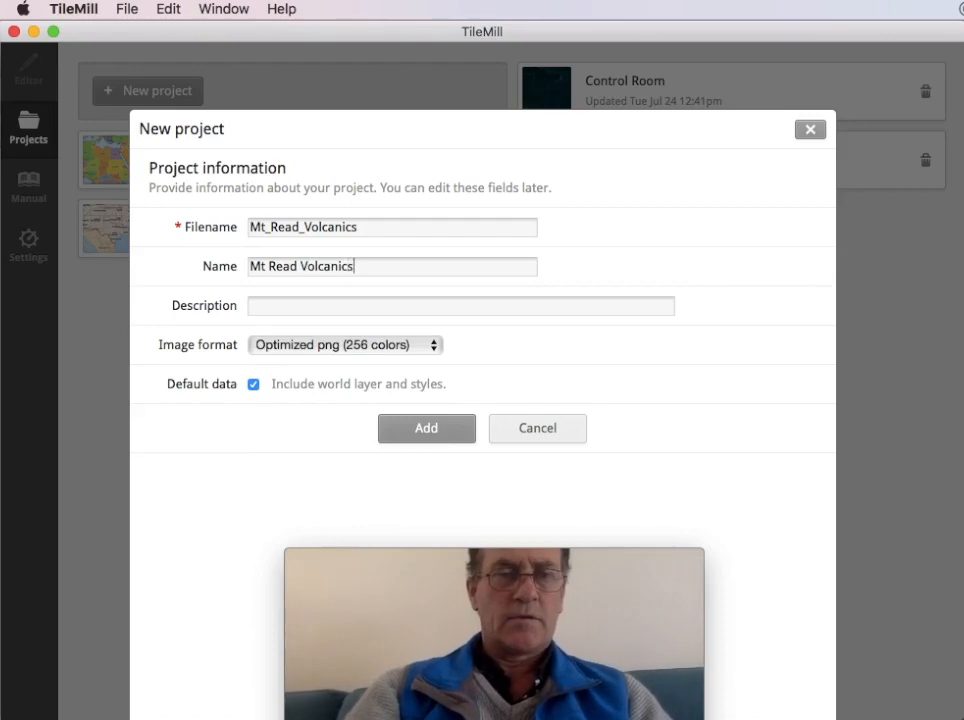
pyautogui.moveTo(306, 405)
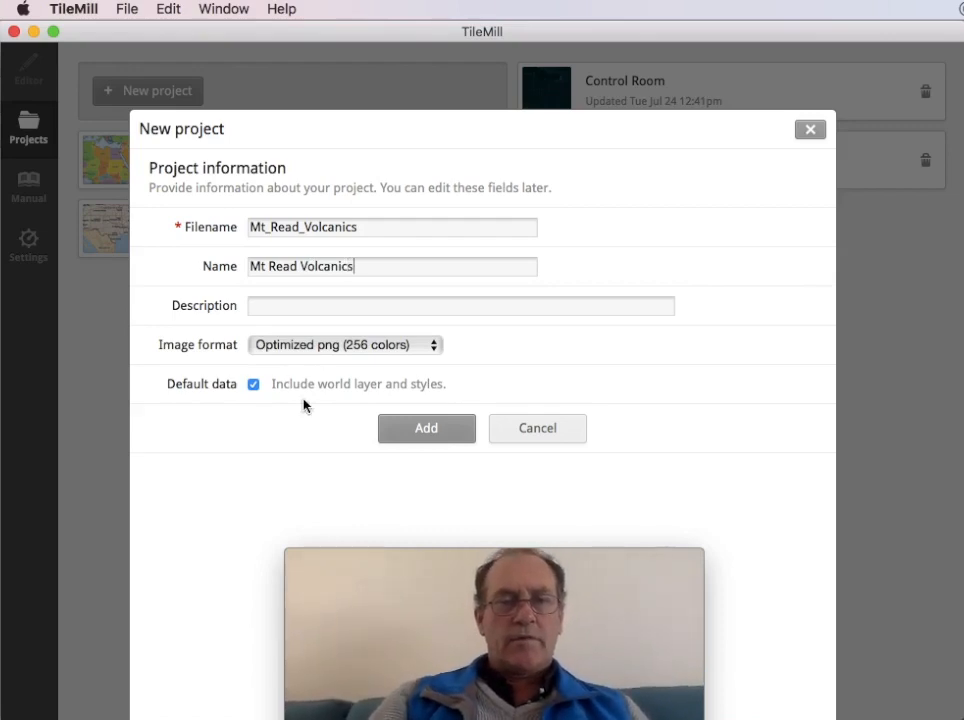
pyautogui.click(426, 428)
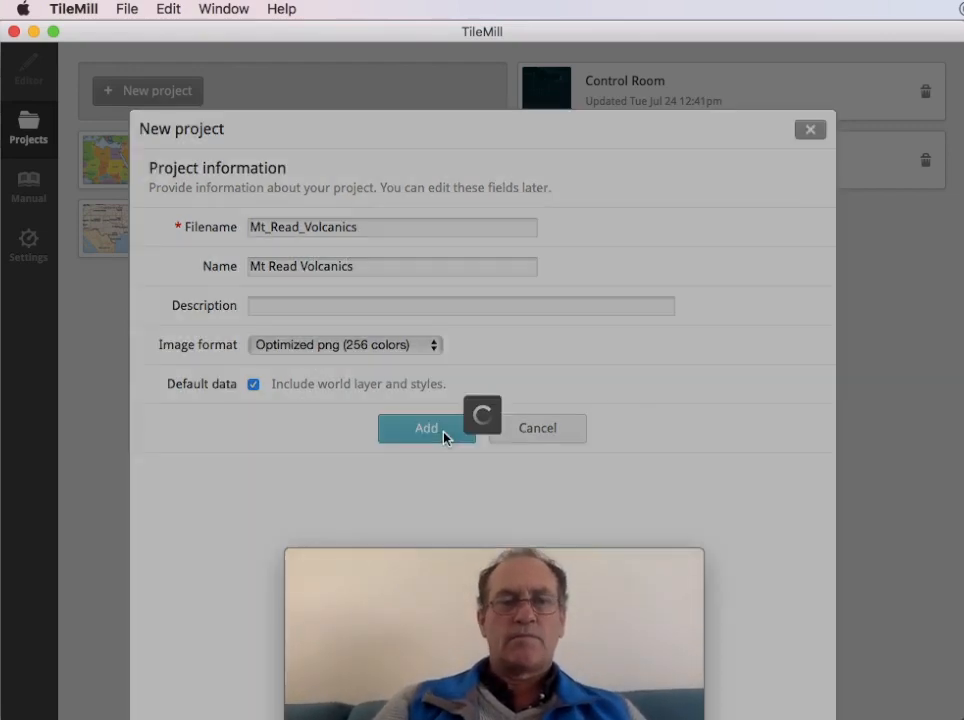
# Open the Mt Read Volcanics project and zoom in three levels onto Tasmania.
pyautogui.click(426, 428)
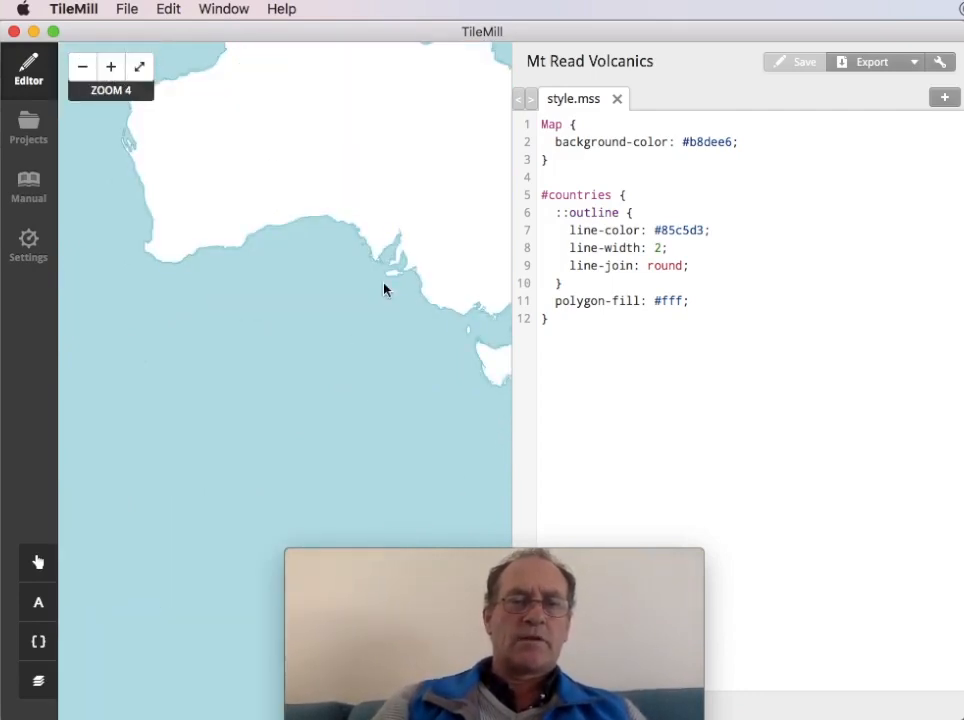
pyautogui.click(111, 67)
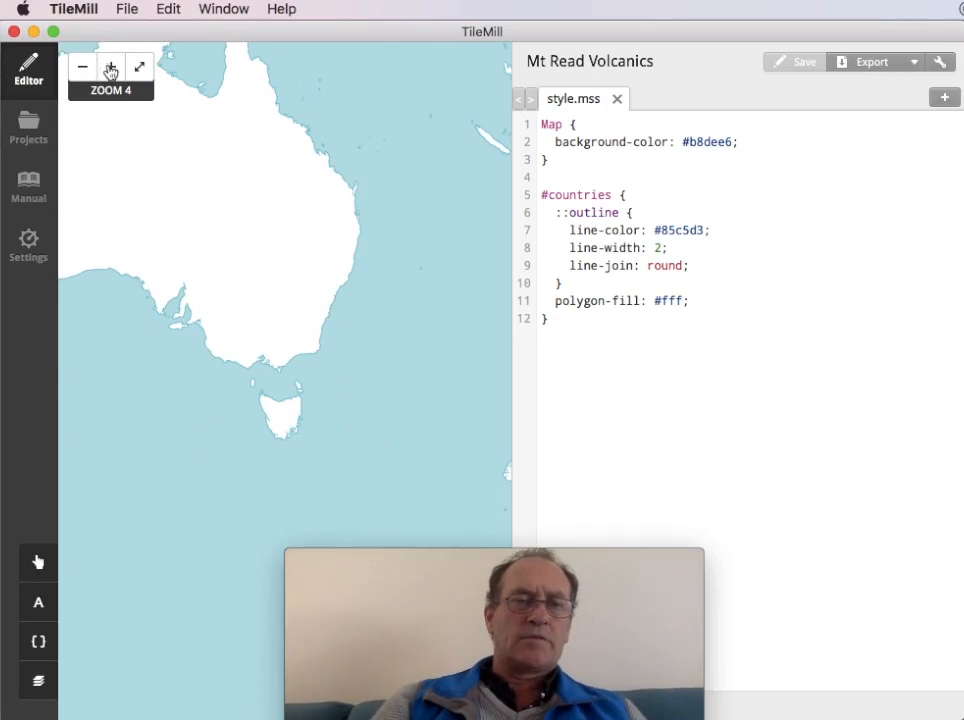
pyautogui.click(111, 66)
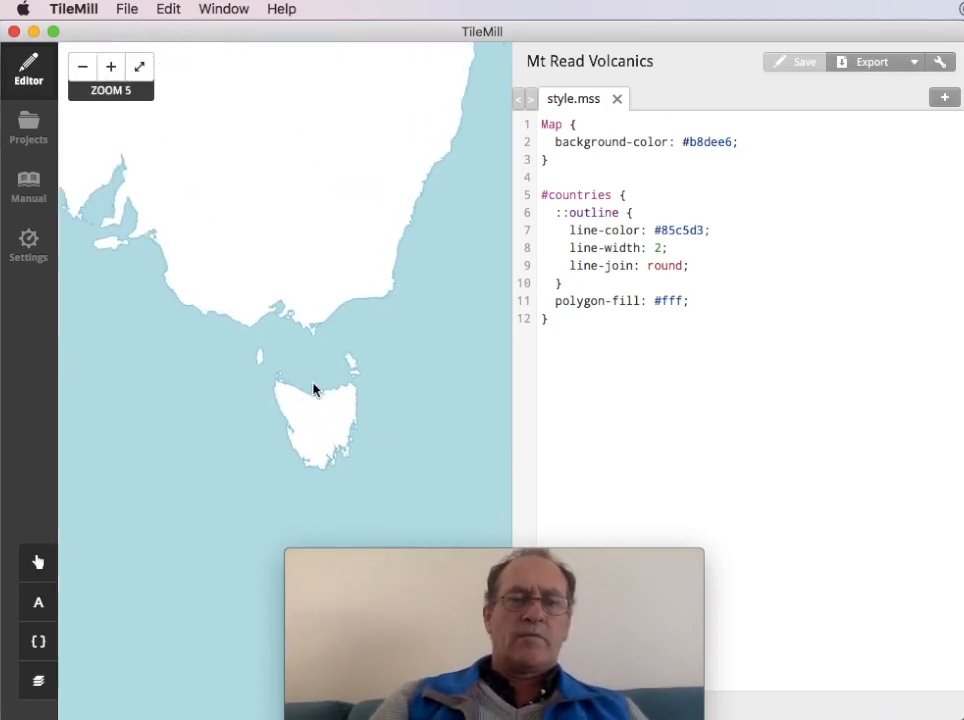
pyautogui.click(110, 66)
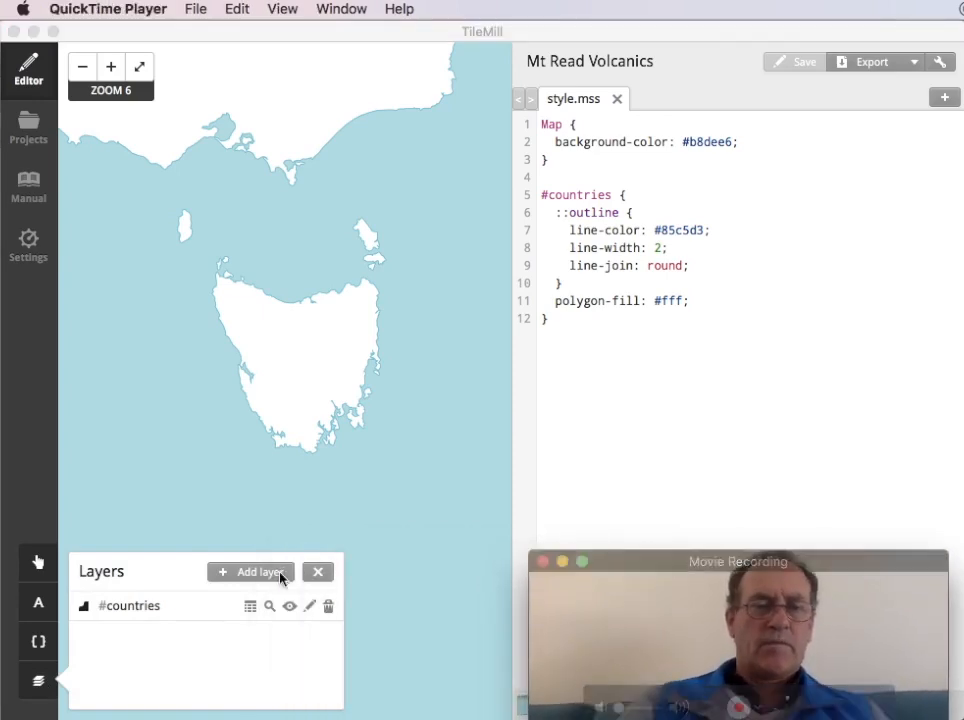
pyautogui.moveTo(220, 362)
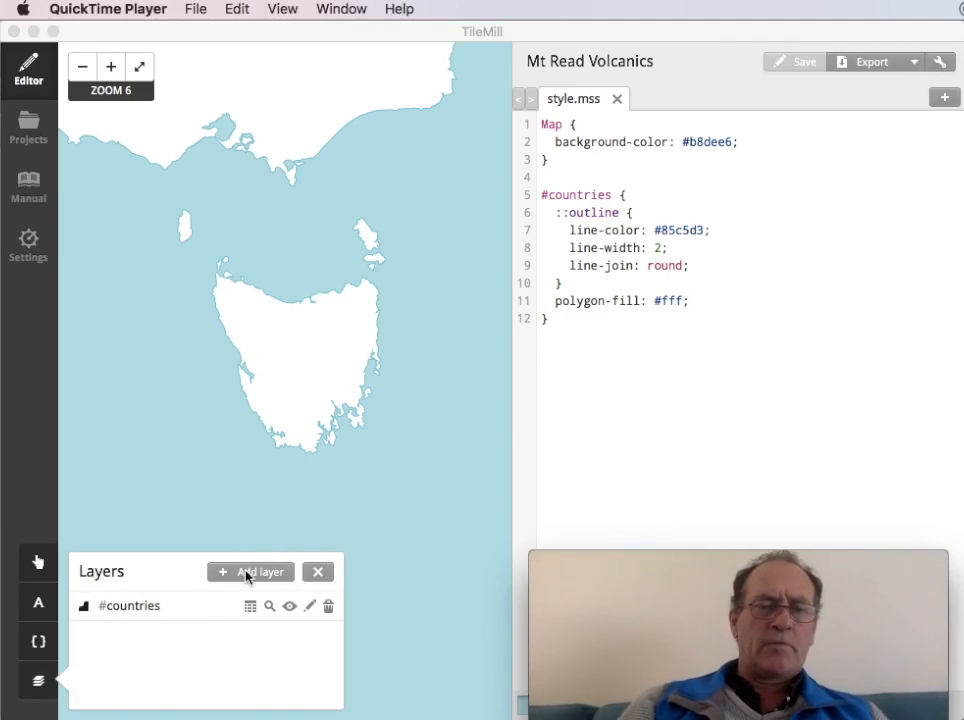
# Start a new layer using mrv_cent_geol_final.tif from the Desktop as its data file.
pyautogui.click(257, 571)
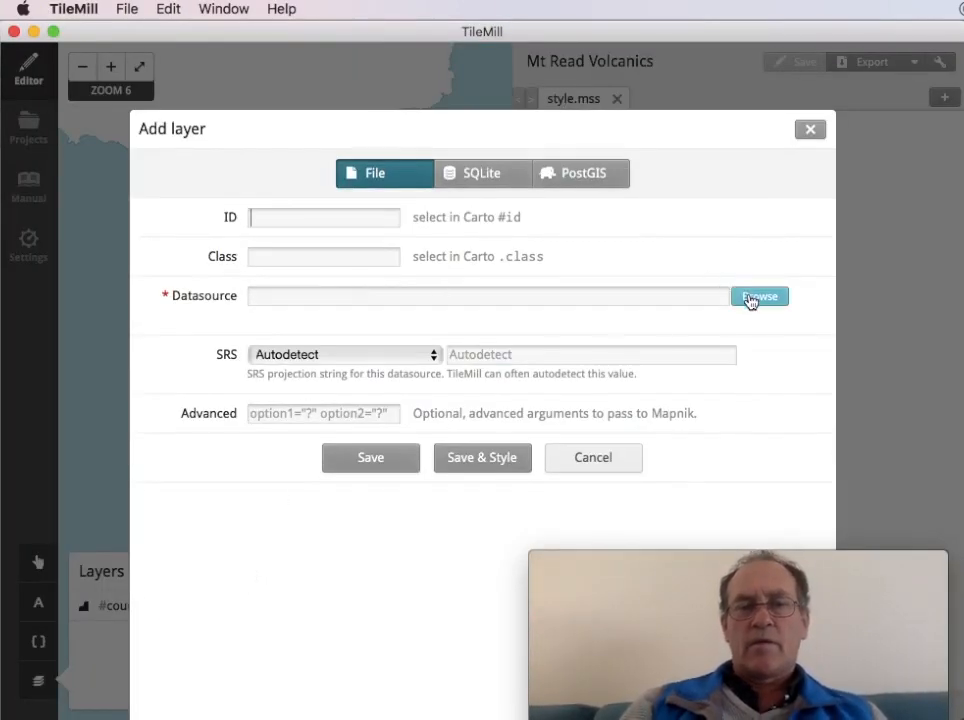
pyautogui.click(759, 296)
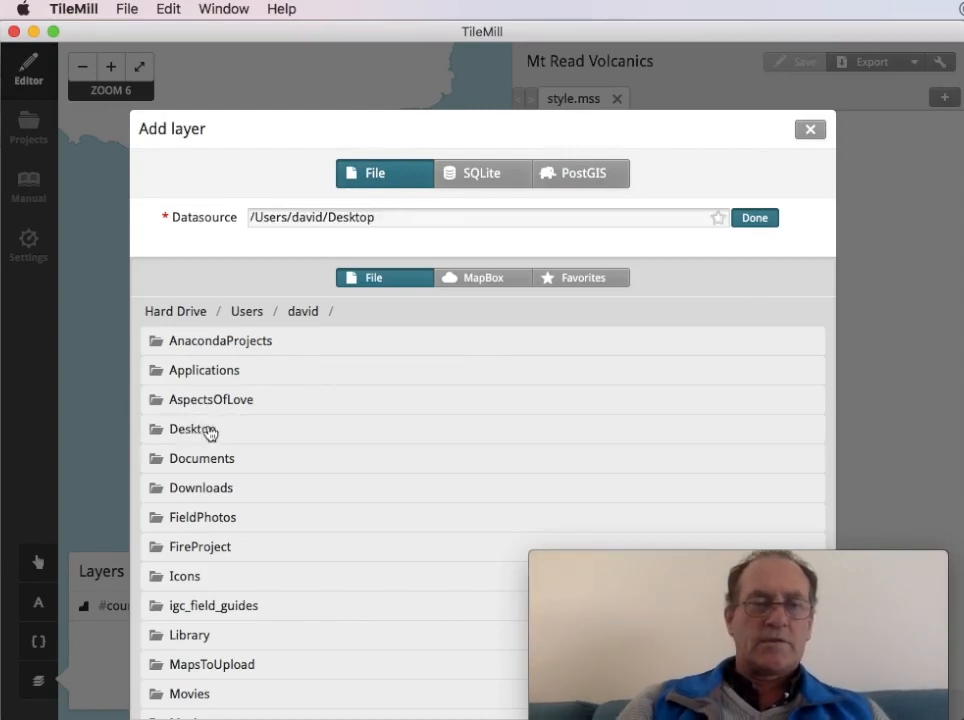
pyautogui.click(192, 429)
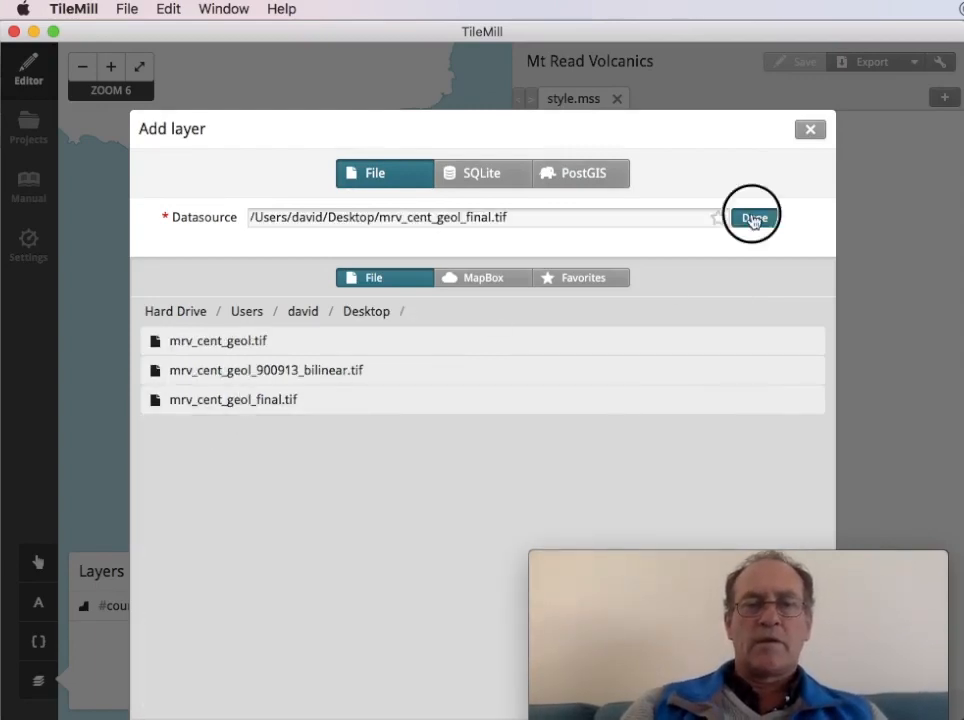
# Give the layer the 900913 projection and ID geology, then save and style it.
pyautogui.click(752, 217)
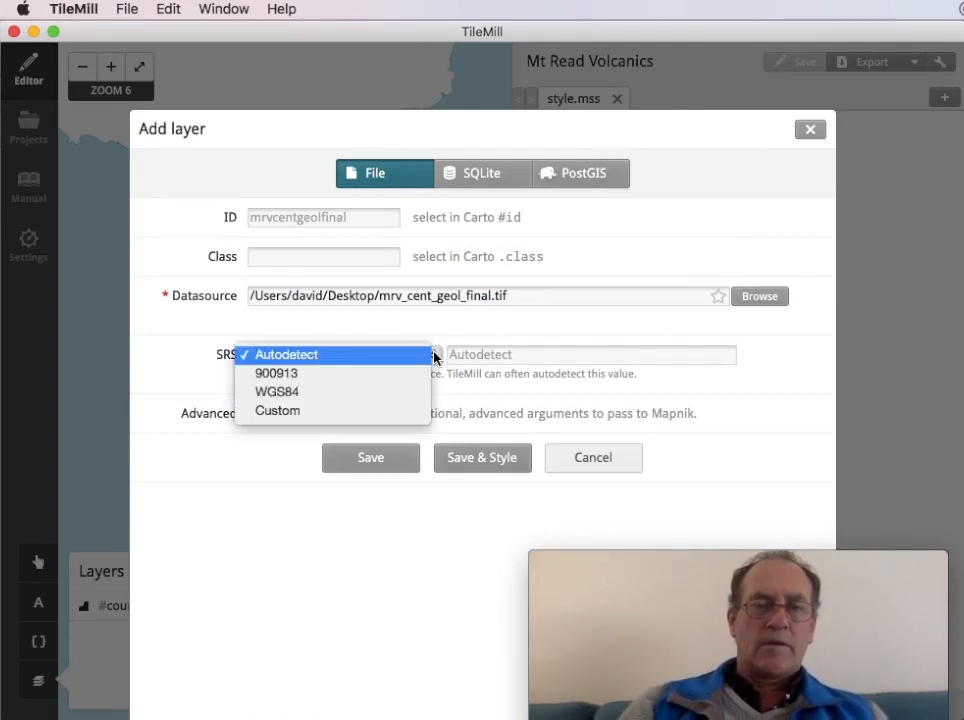
pyautogui.click(276, 373)
pyautogui.write('g')
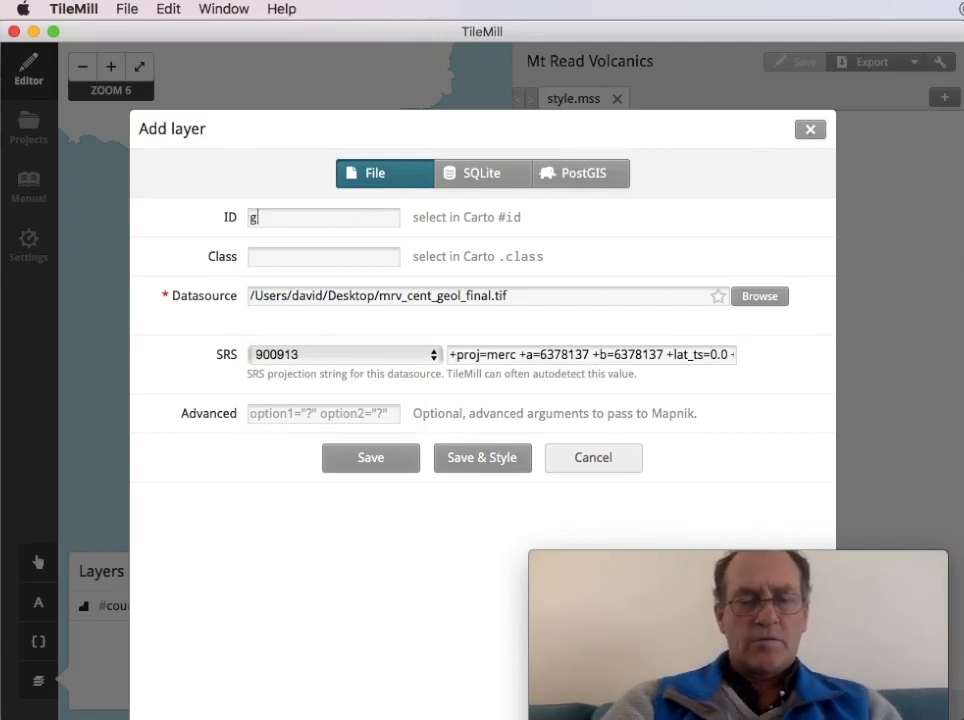
pyautogui.write('eology')
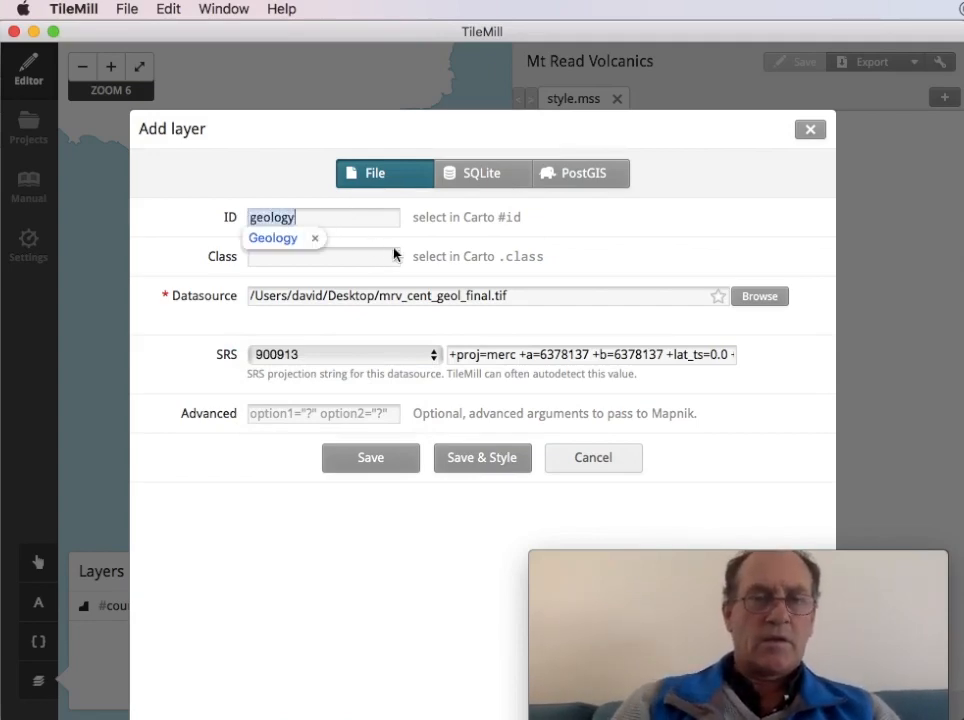
pyautogui.click(273, 237)
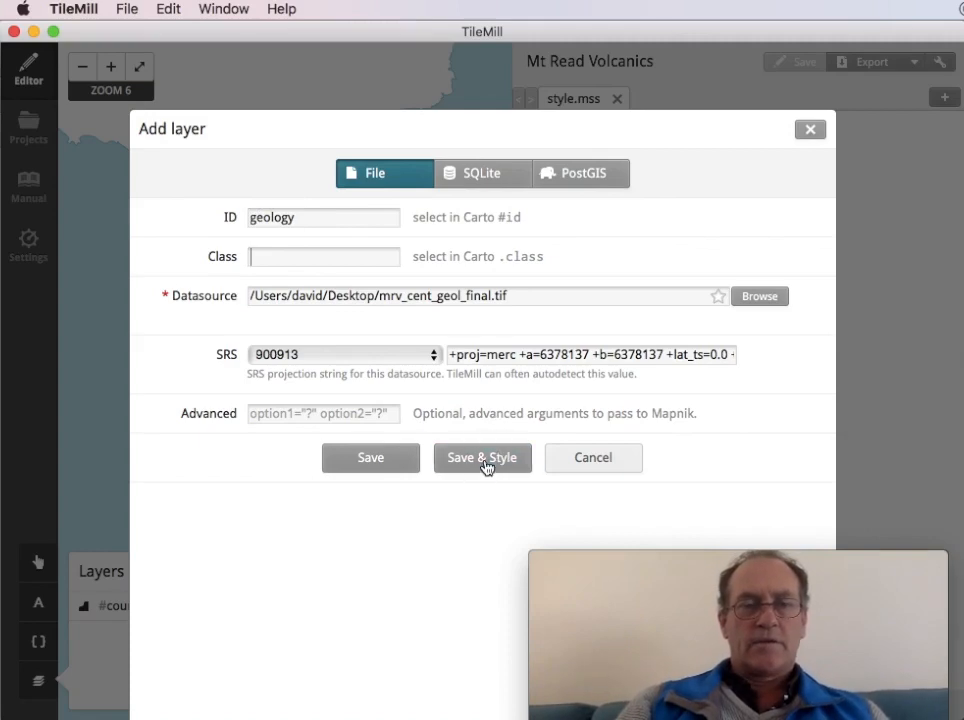
pyautogui.click(482, 457)
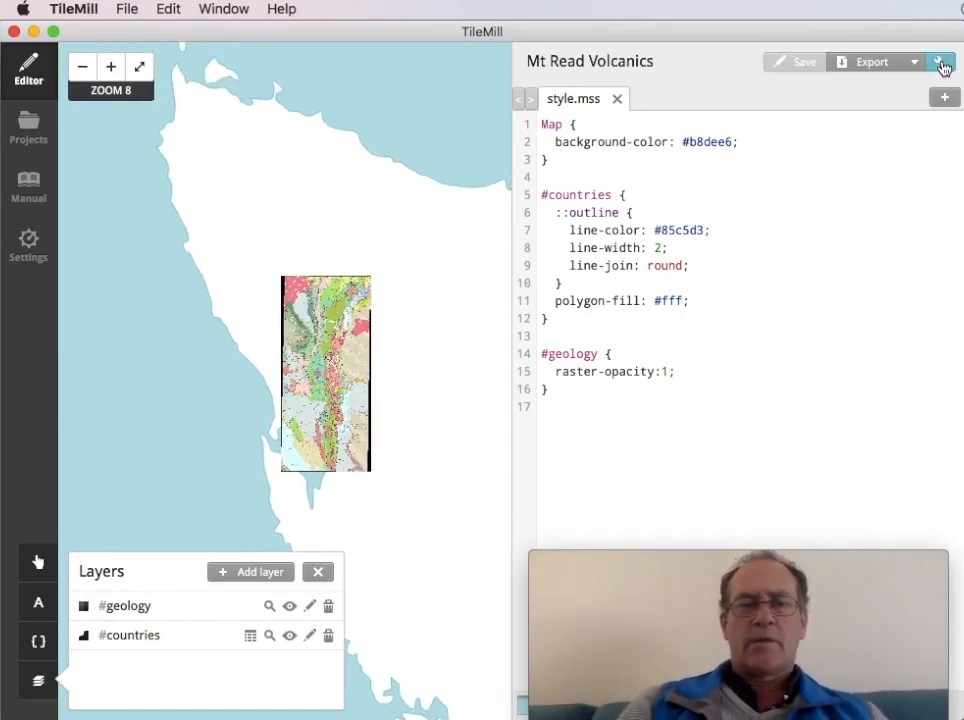
# In project settings, zoom the map in on the geology raster over Tasmania.
pyautogui.click(940, 61)
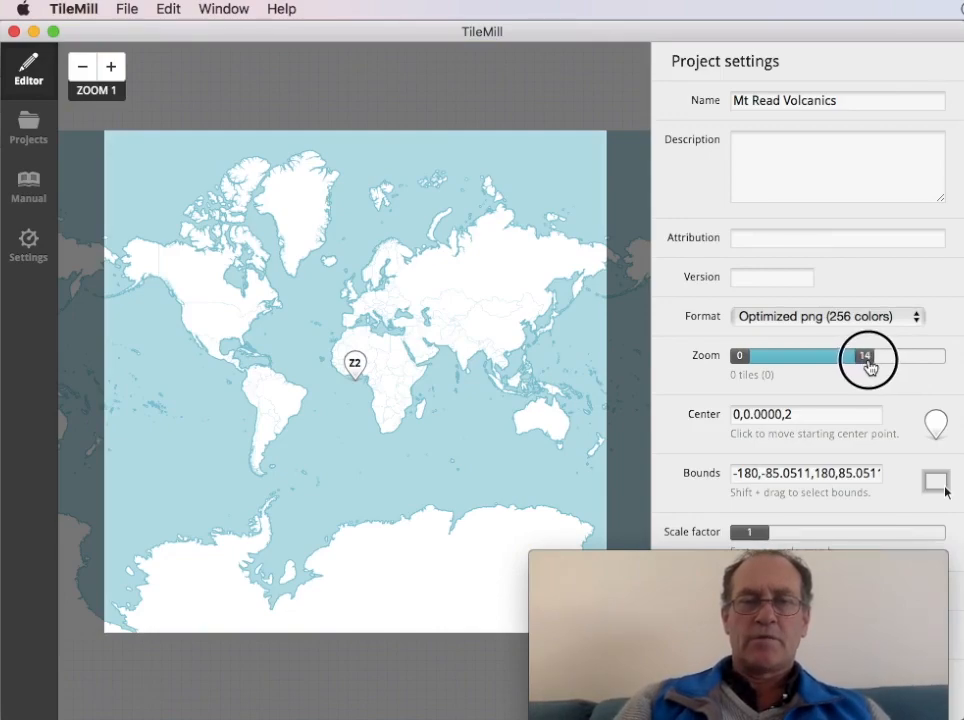
pyautogui.moveTo(863, 356); pyautogui.dragTo(863, 356)
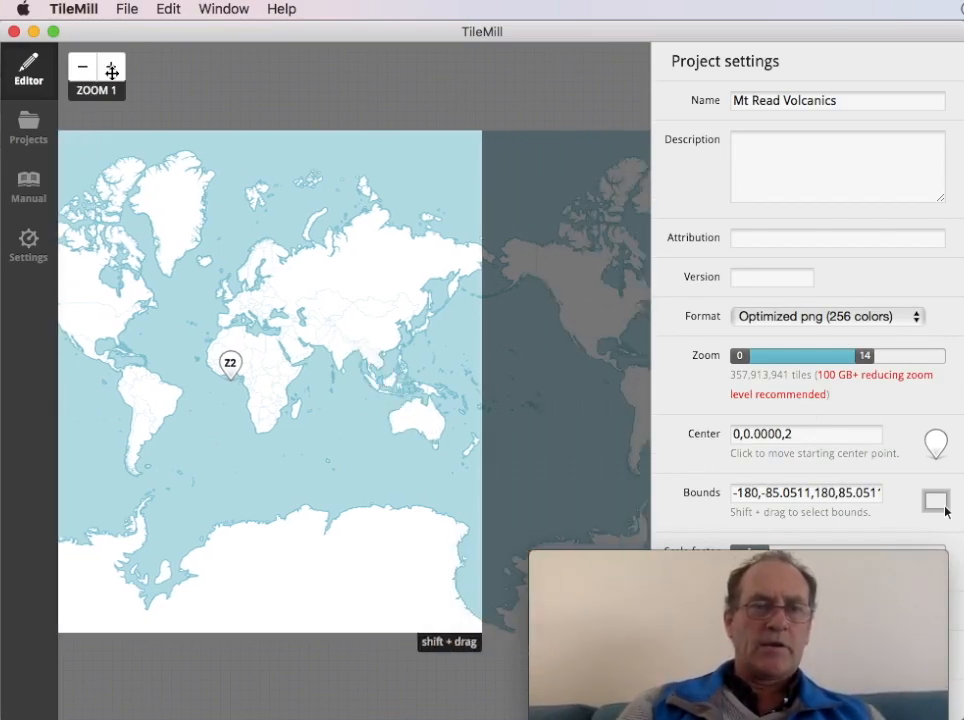
pyautogui.click(111, 67)
pyautogui.write('145.54,-41.9340,9')
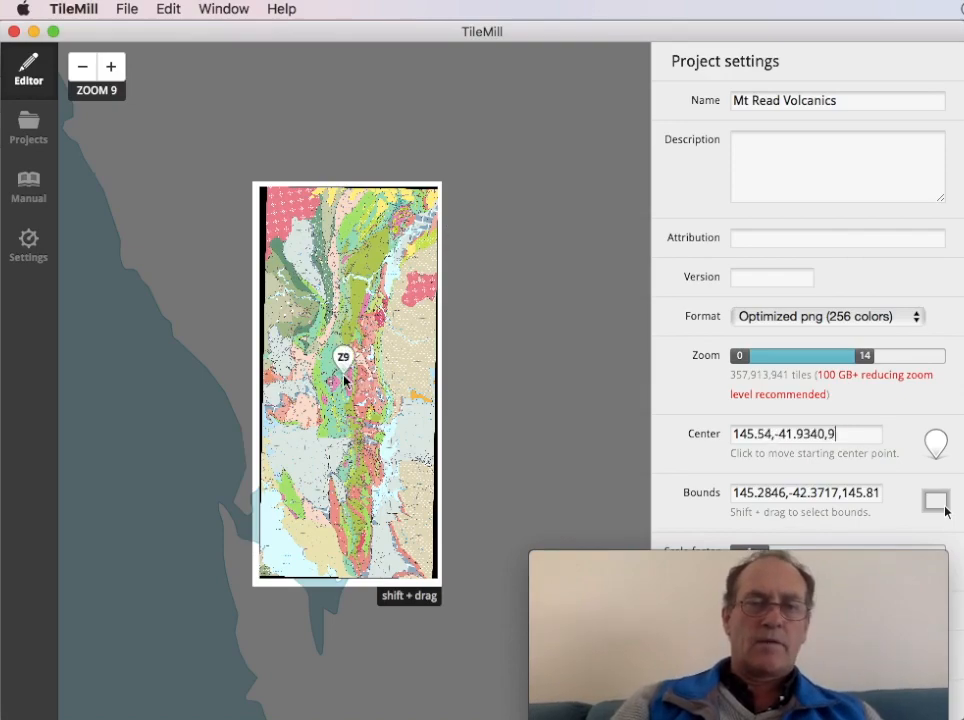
pyautogui.click(81, 66)
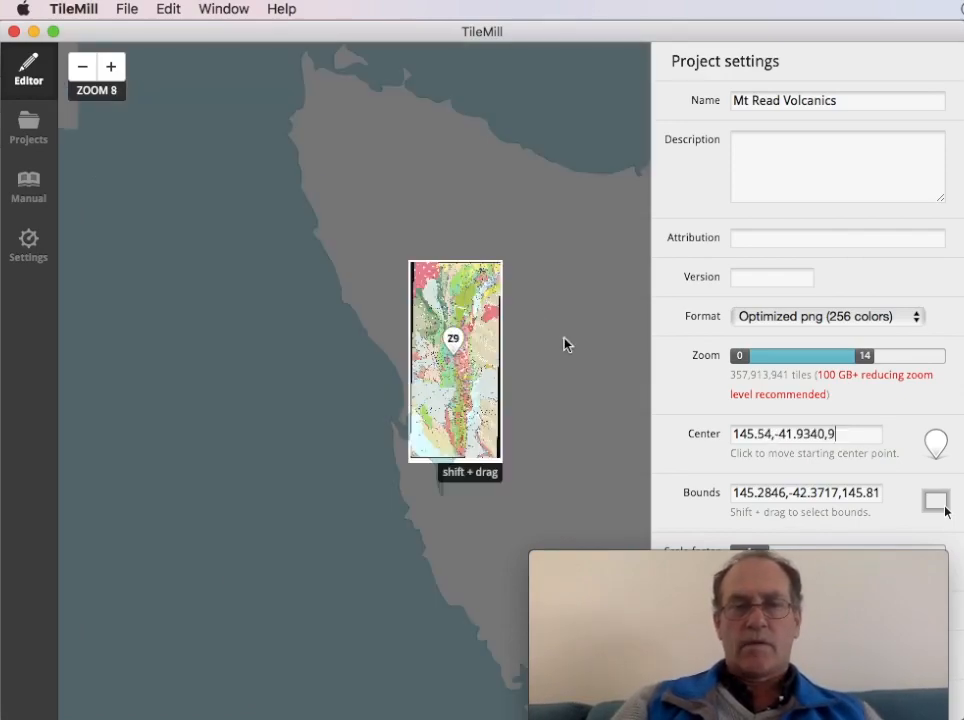
pyautogui.click(111, 66)
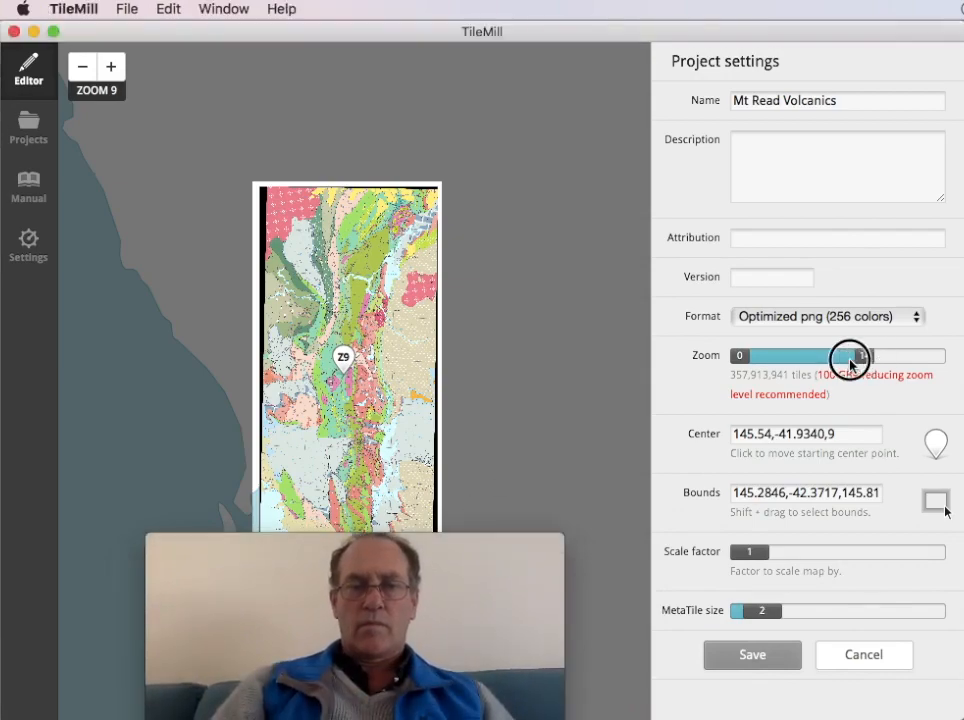
# Adjust the maximum zoom slider, trying 12 and then 15.
pyautogui.moveTo(849, 356); pyautogui.dragTo(847, 356)
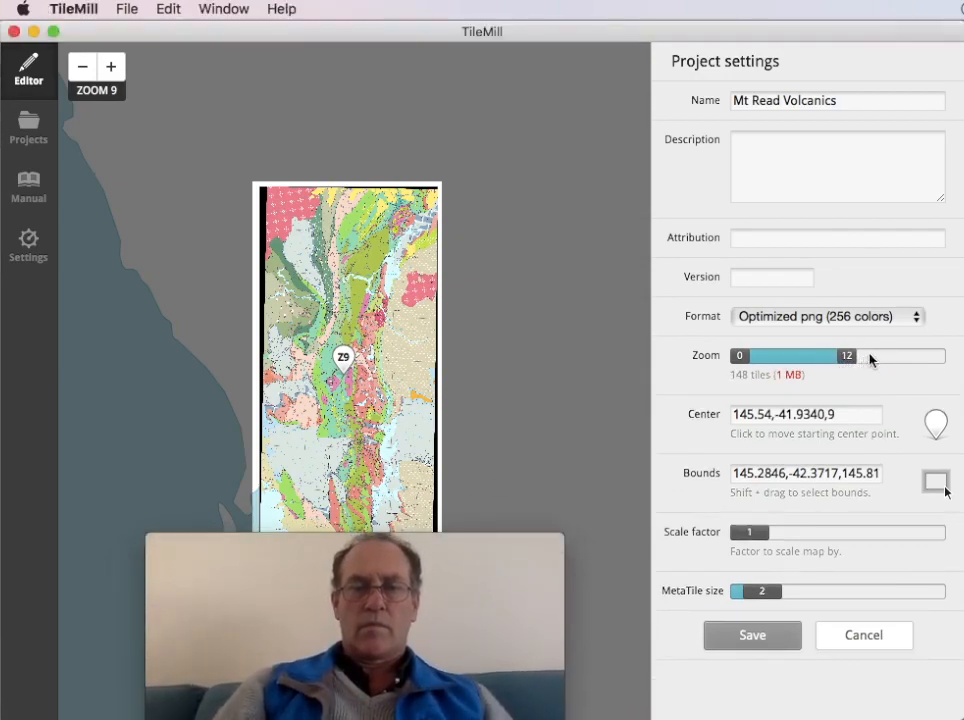
pyautogui.moveTo(845, 356); pyautogui.dragTo(875, 356)
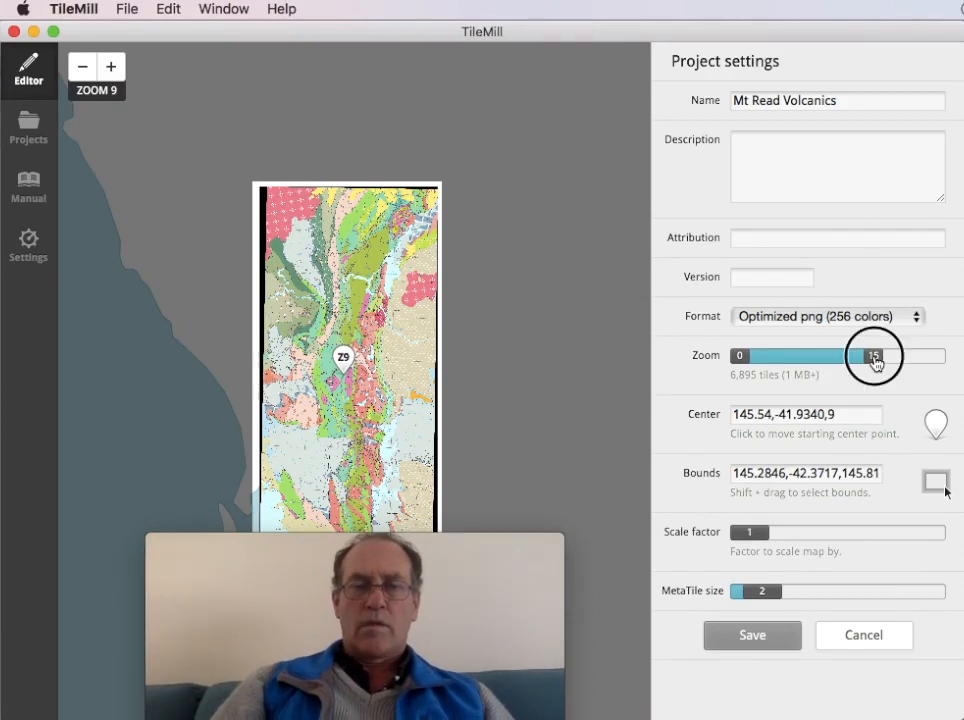
pyautogui.moveTo(875, 355); pyautogui.dragTo(865, 355)
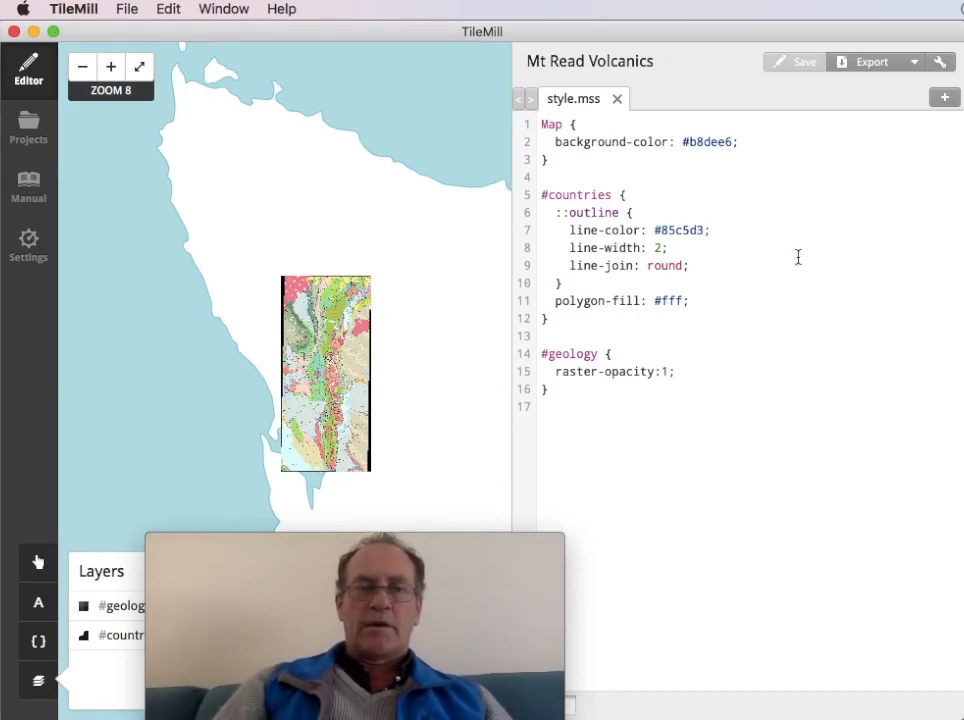
pyautogui.moveTo(886, 77)
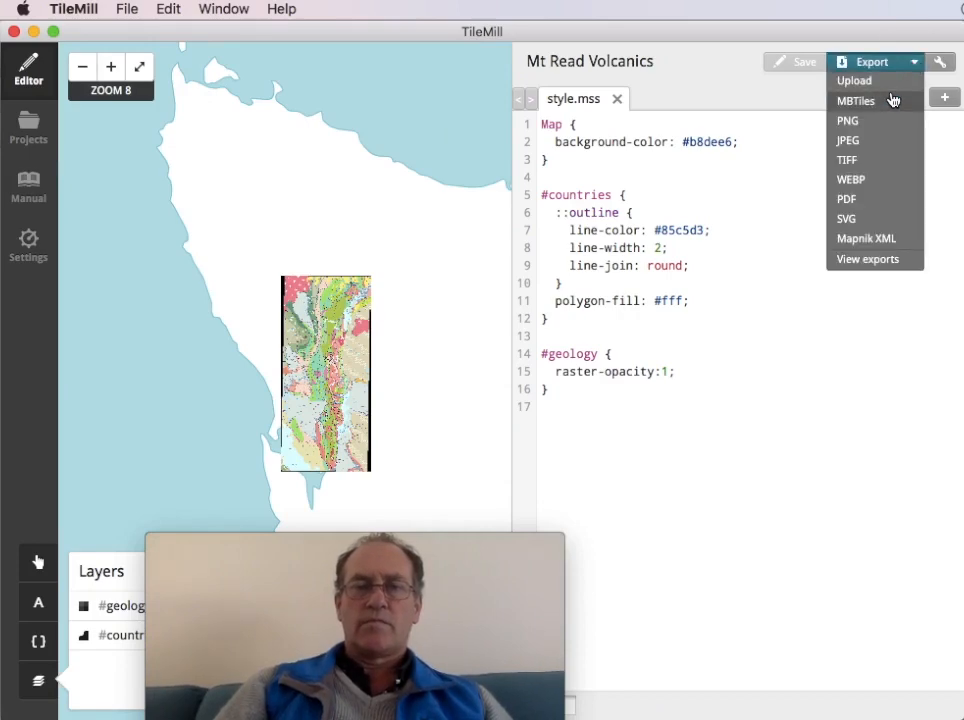
pyautogui.moveTo(884, 101)
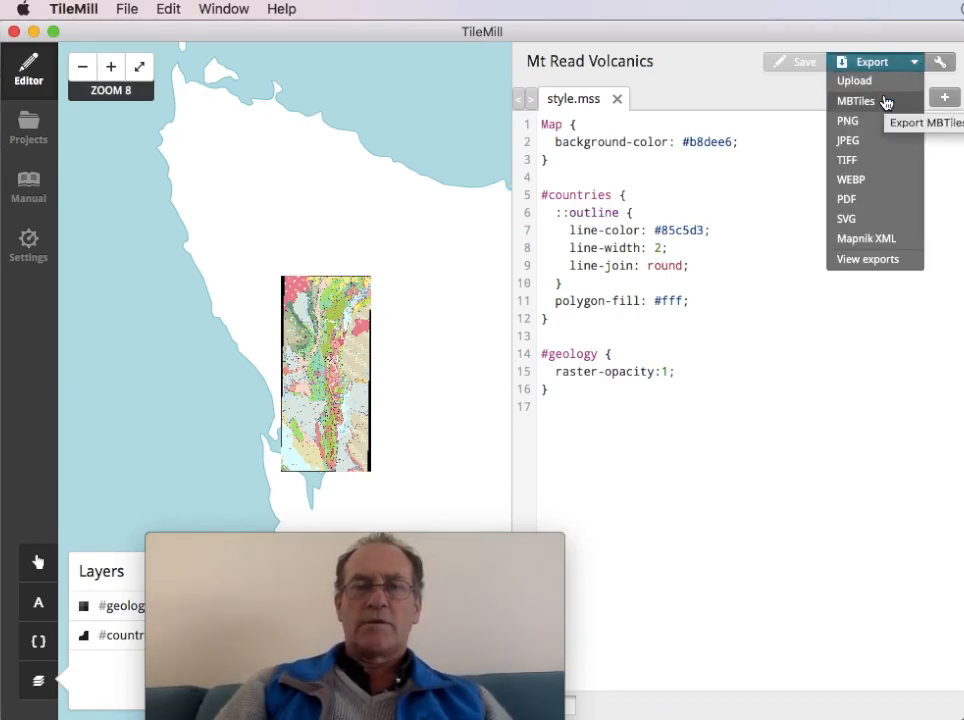
# Export Mt Read Volcanics to MBTiles with the default zoom 0–14 settings.
pyautogui.click(855, 101)
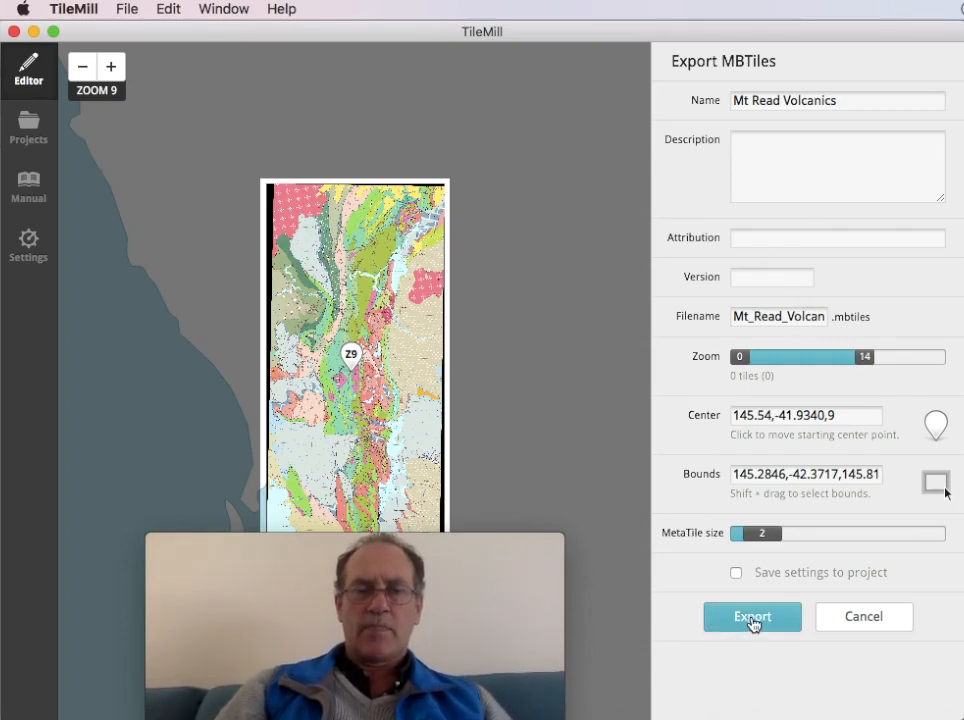
pyautogui.click(862, 616)
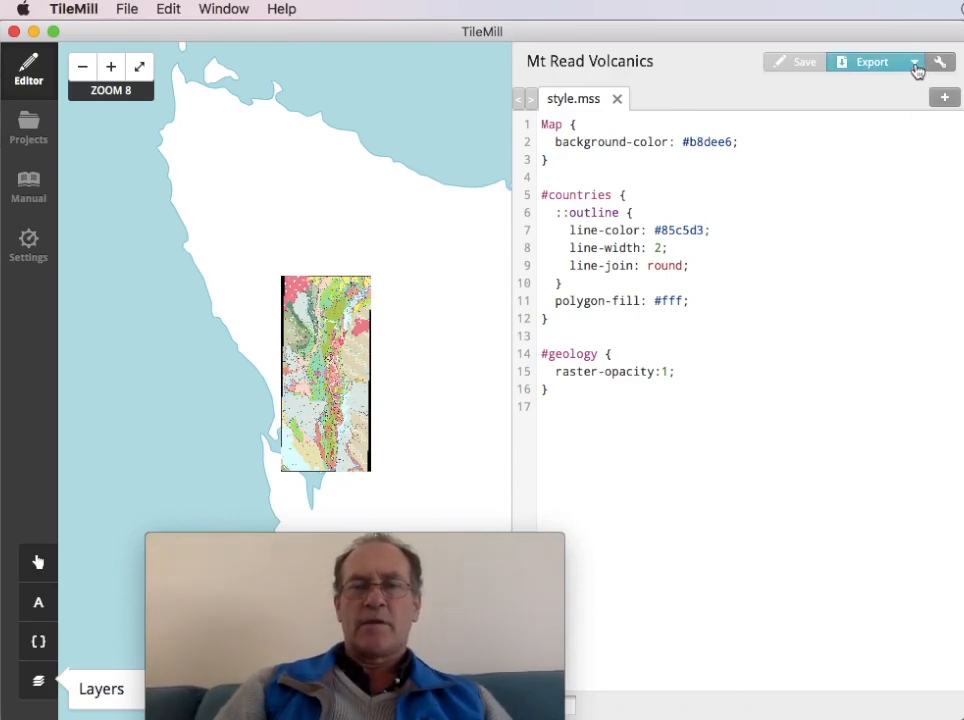
# Show the exports list to watch Mt_Read_Volcanics_f15707.mbtiles finish.
pyautogui.click(913, 62)
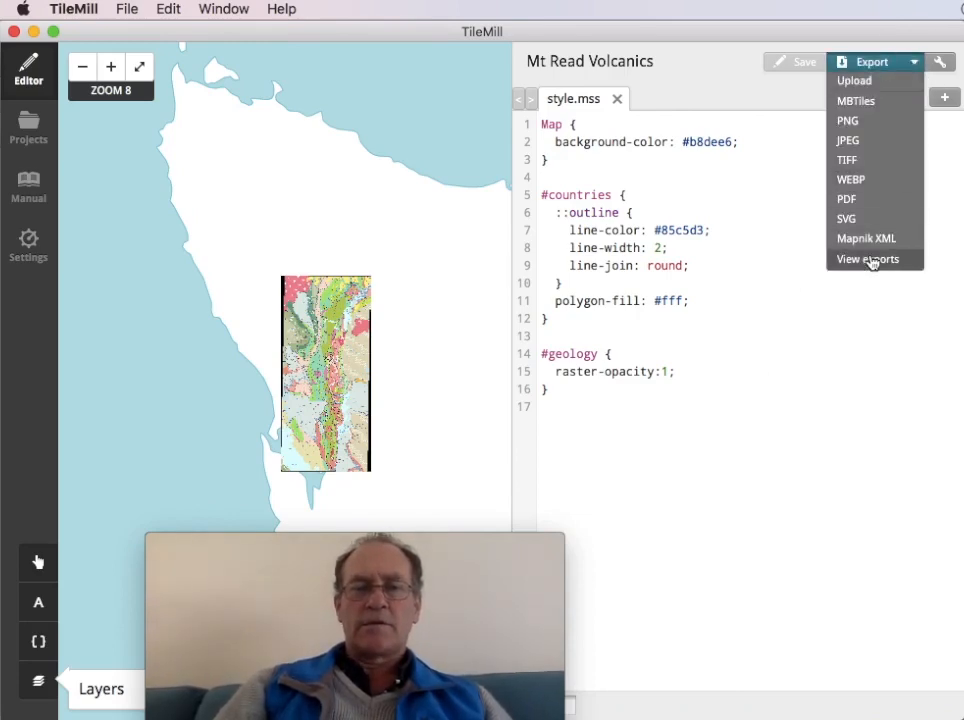
pyautogui.click(867, 259)
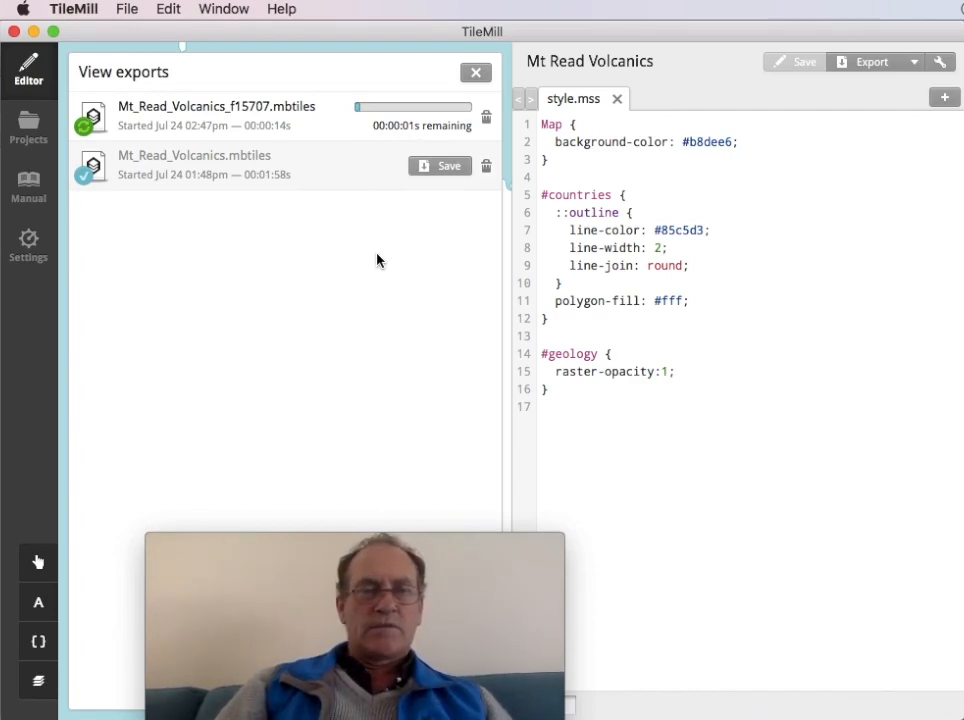
pyautogui.moveTo(395, 277)
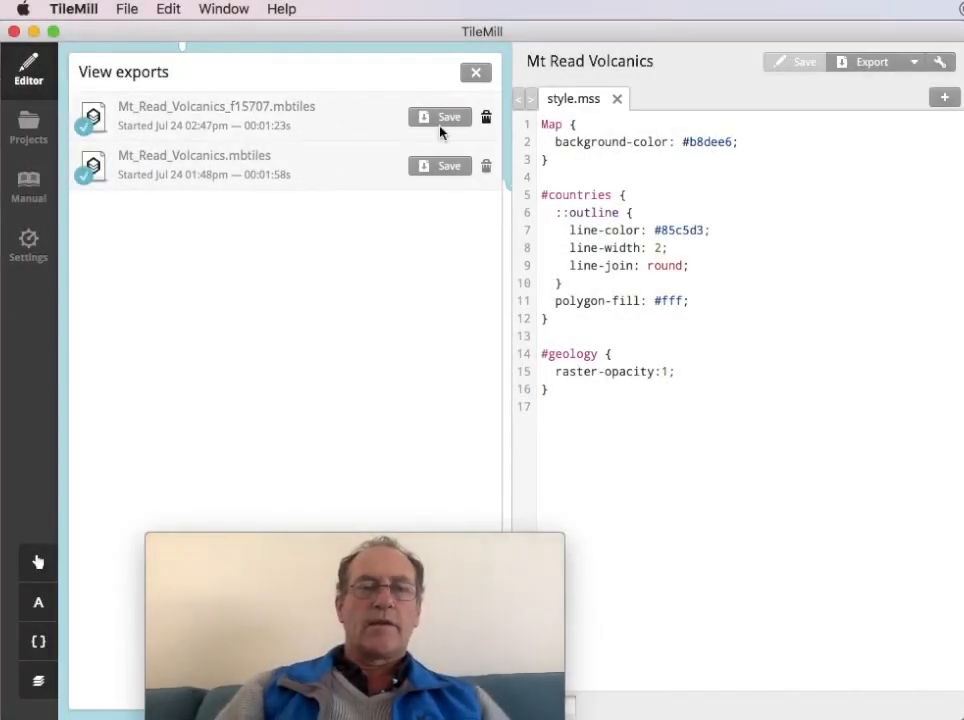
# Save the newest export to the Desktop as Mt_Read_Volcanics.mbtiles, dropping the _f15707 suffix.
pyautogui.click(440, 117)
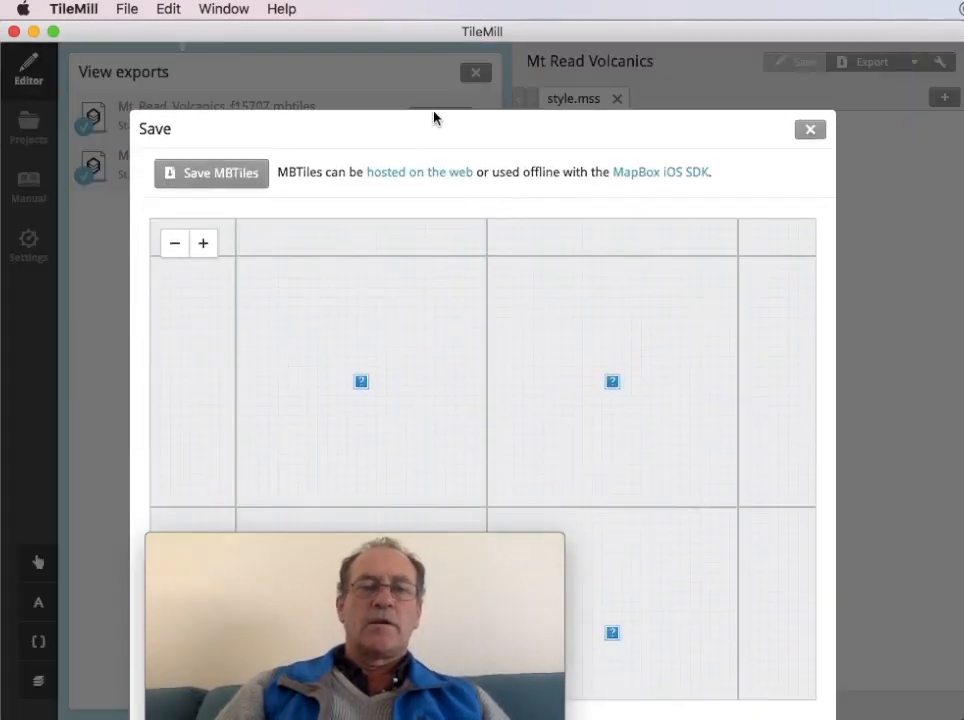
pyautogui.moveTo(211, 173)
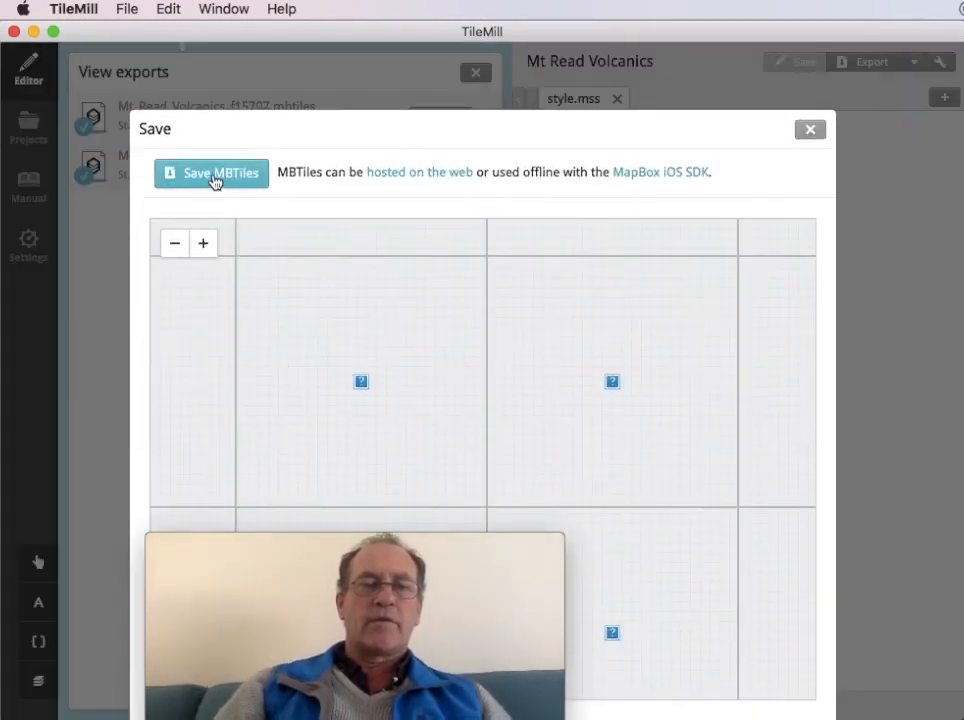
pyautogui.click(210, 173)
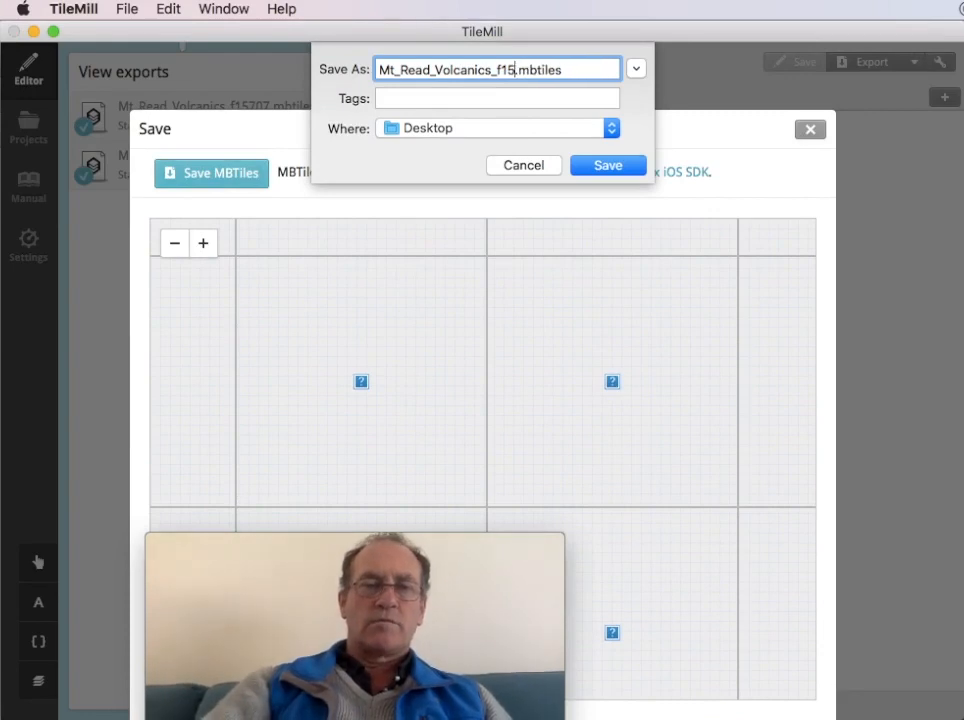
pyautogui.press('Backspace')
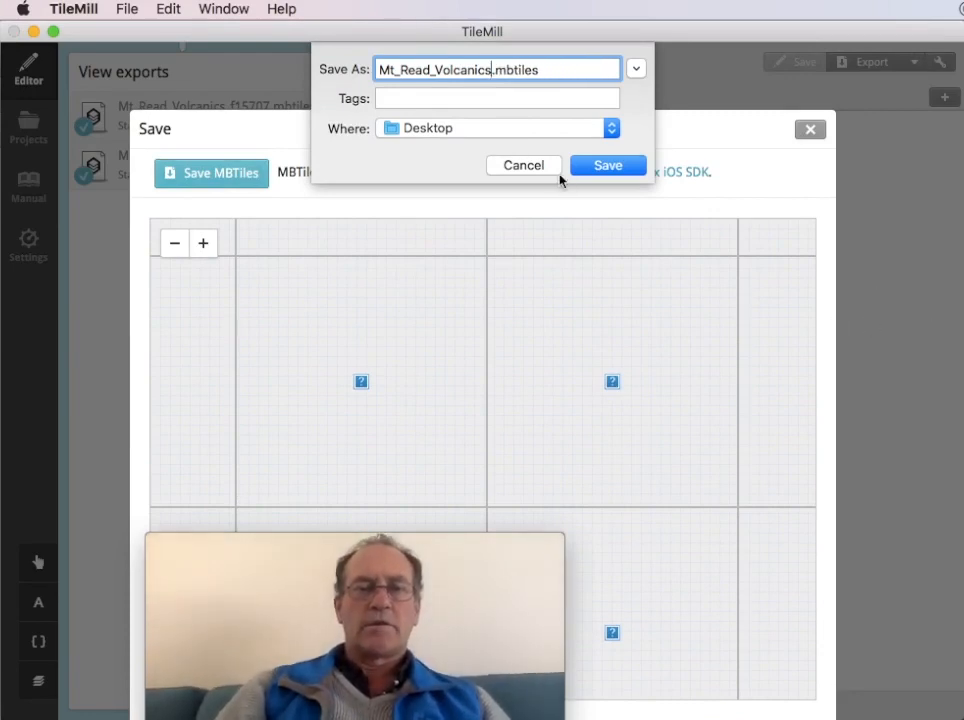
pyautogui.click(608, 165)
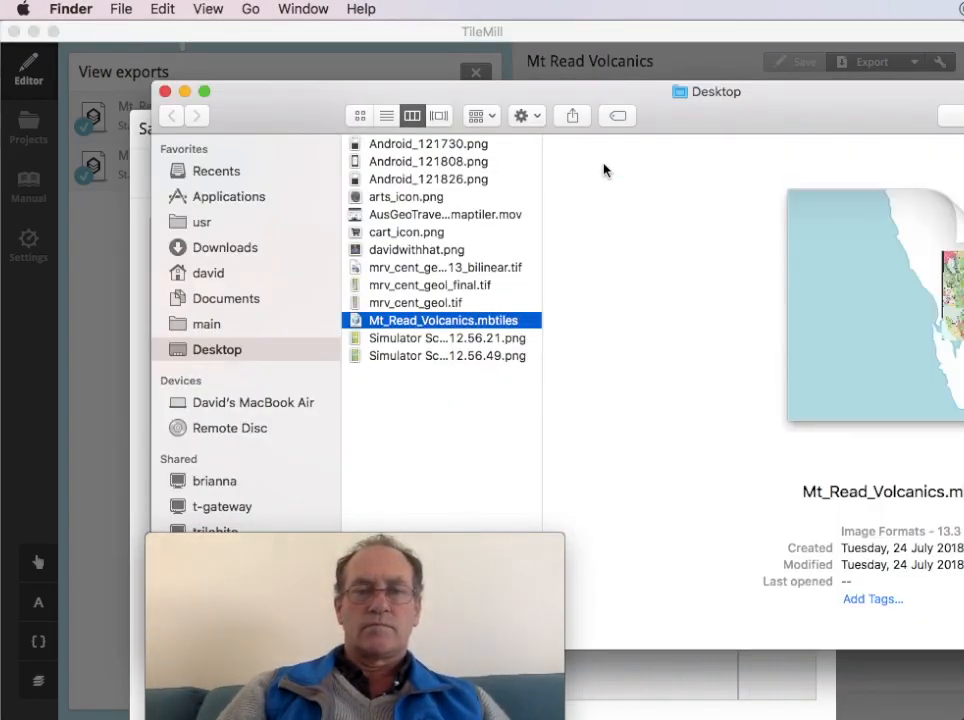
pyautogui.moveTo(655, 98)
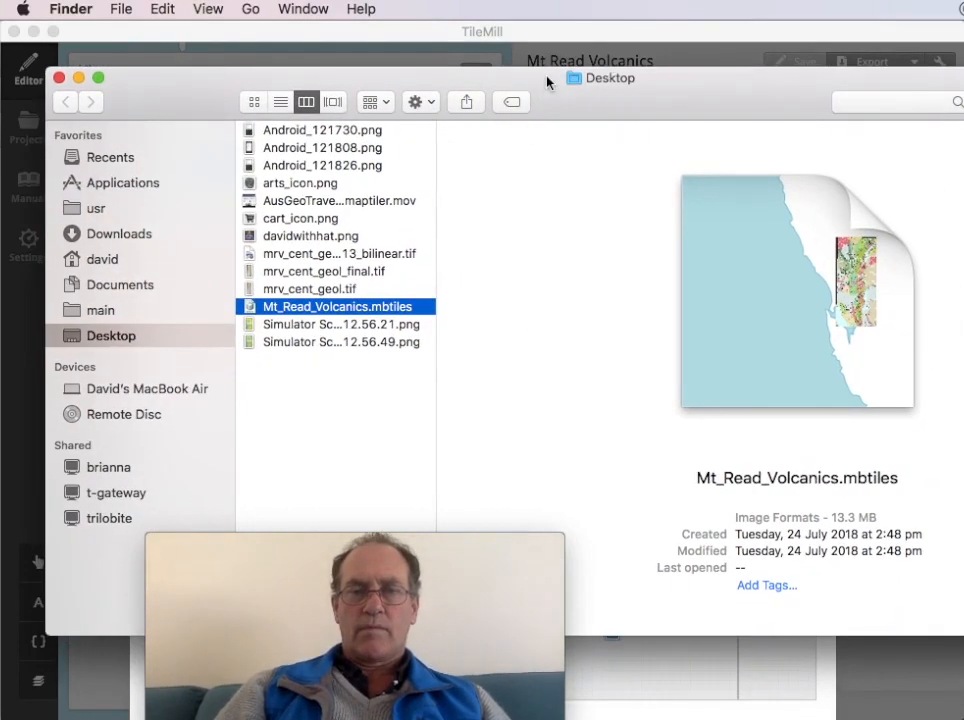
pyautogui.moveTo(510, 327)
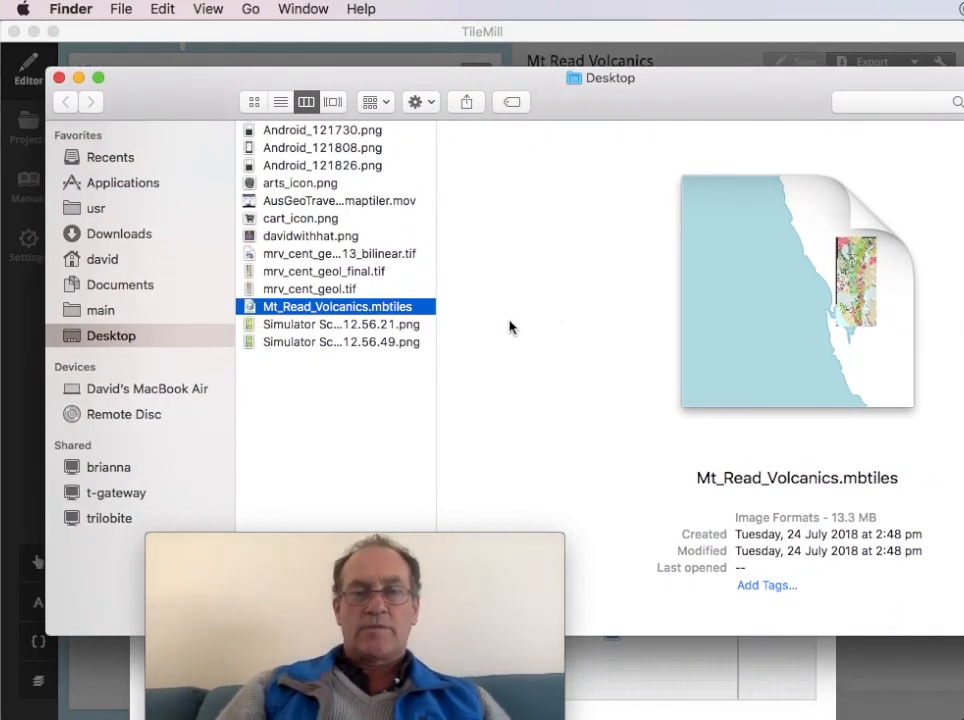